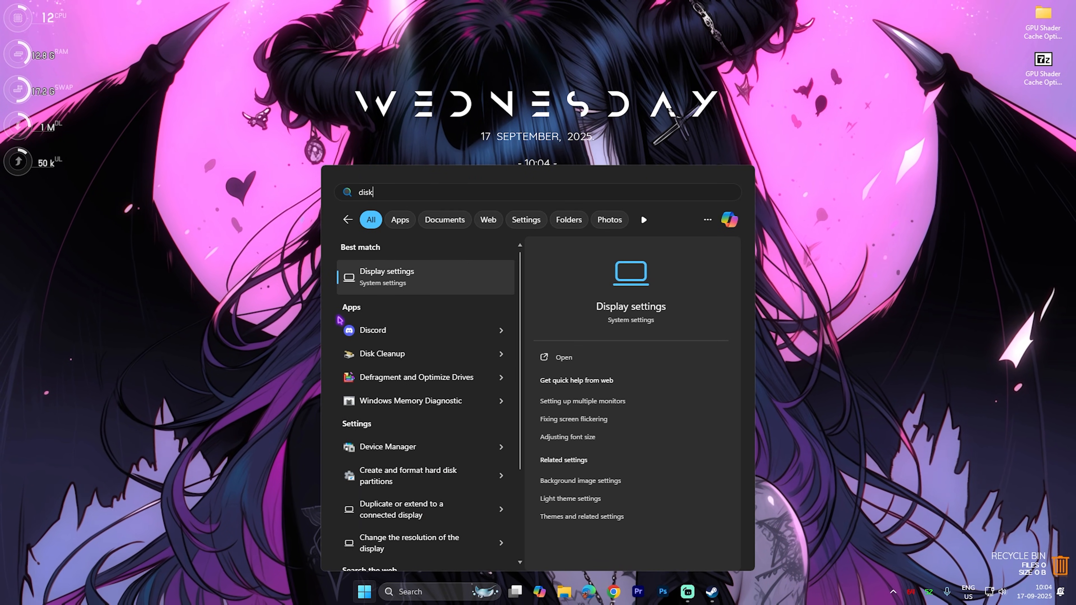
Step: Launch Disk Cleanup from Start search and confirm drive C: for scanning
click(381, 353)
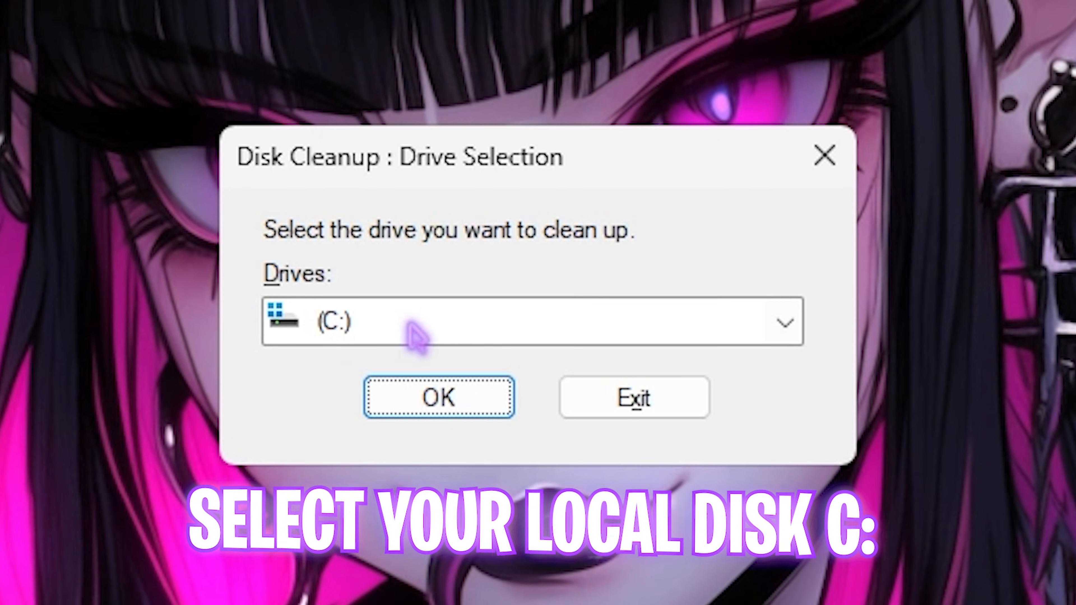
click(438, 396)
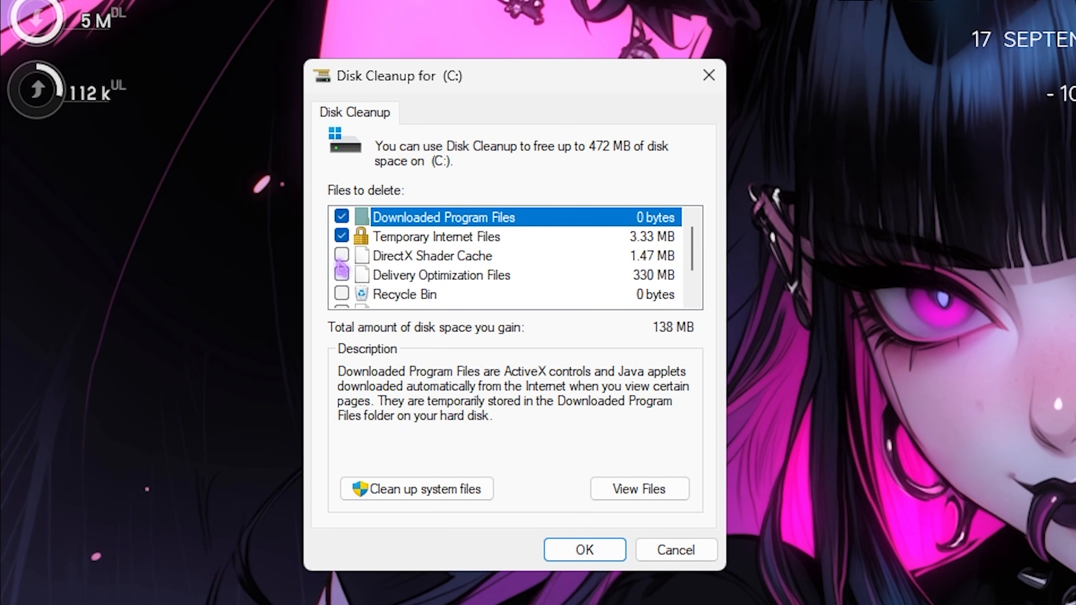
Step: Mark DirectX Shader Cache, Delivery Optimization Files, Temporary files and Thumbnails, then start the 472 MB cleanup
click(342, 256)
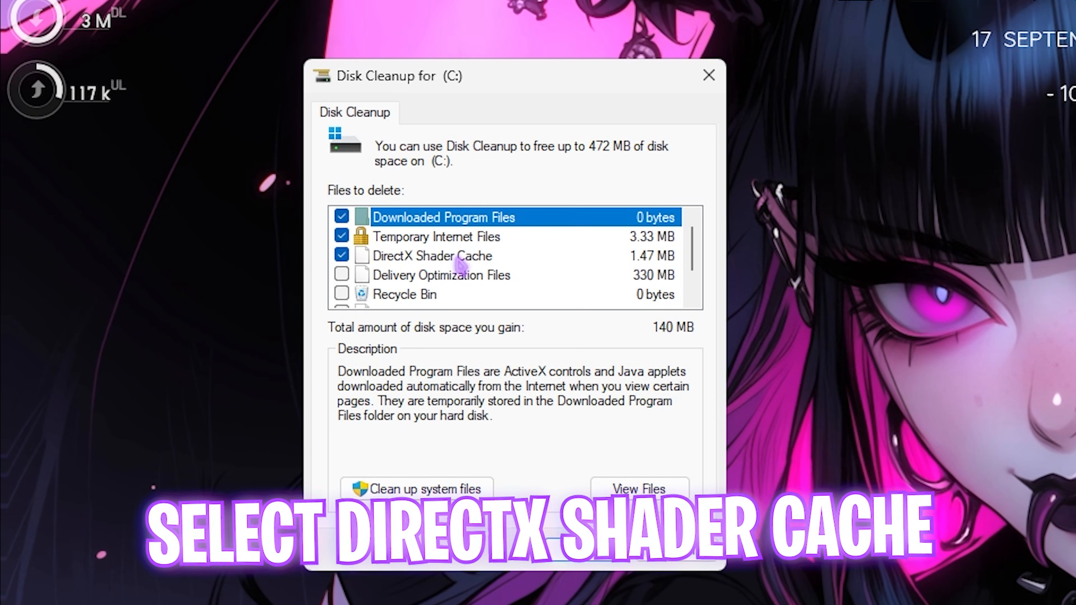
click(341, 275)
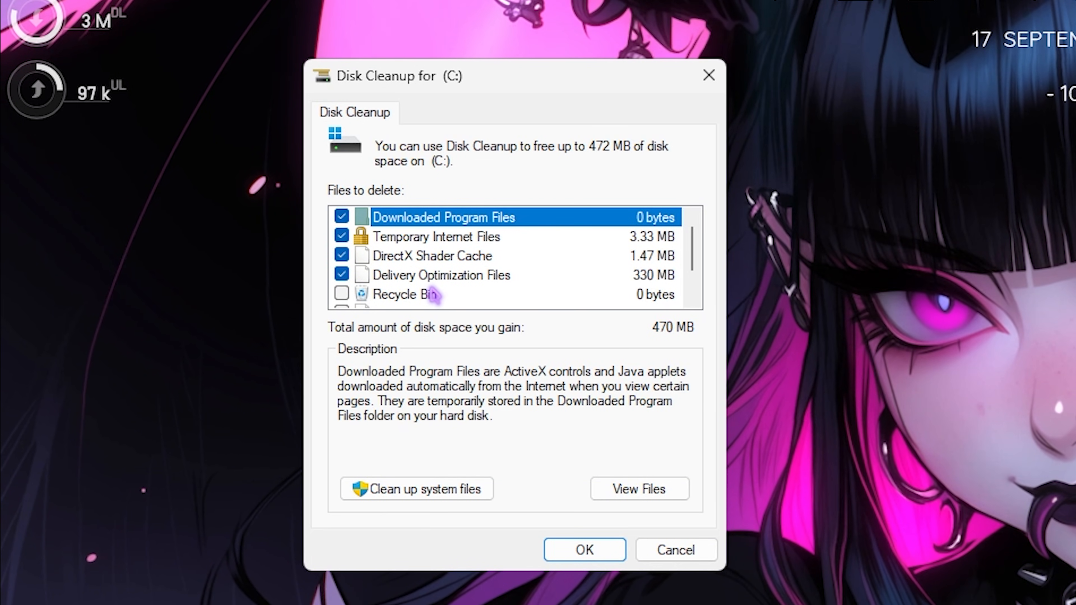
scroll(down, 3)
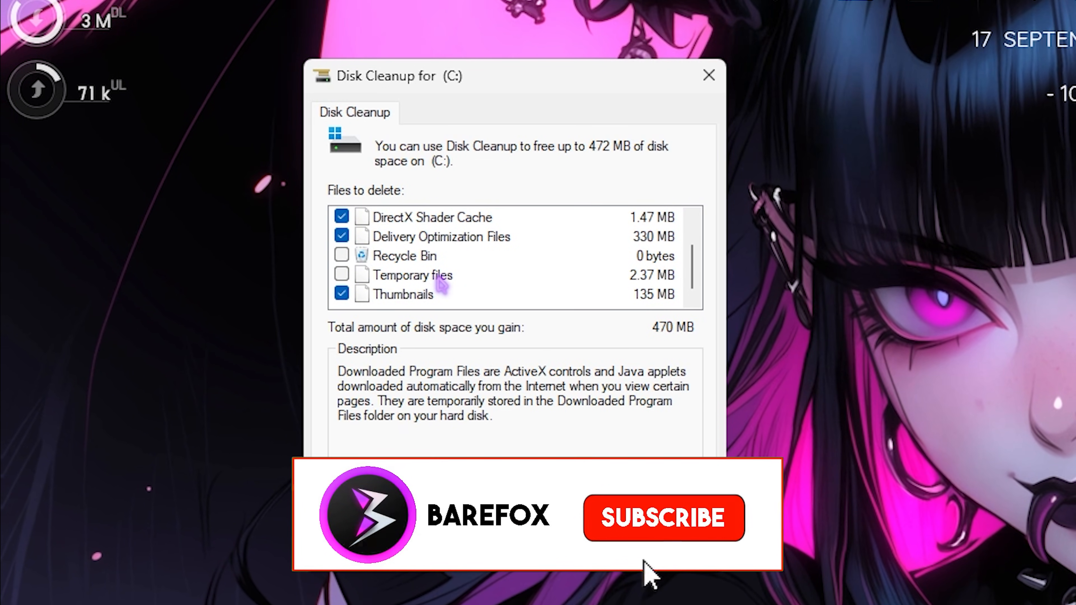
scroll(up, 3)
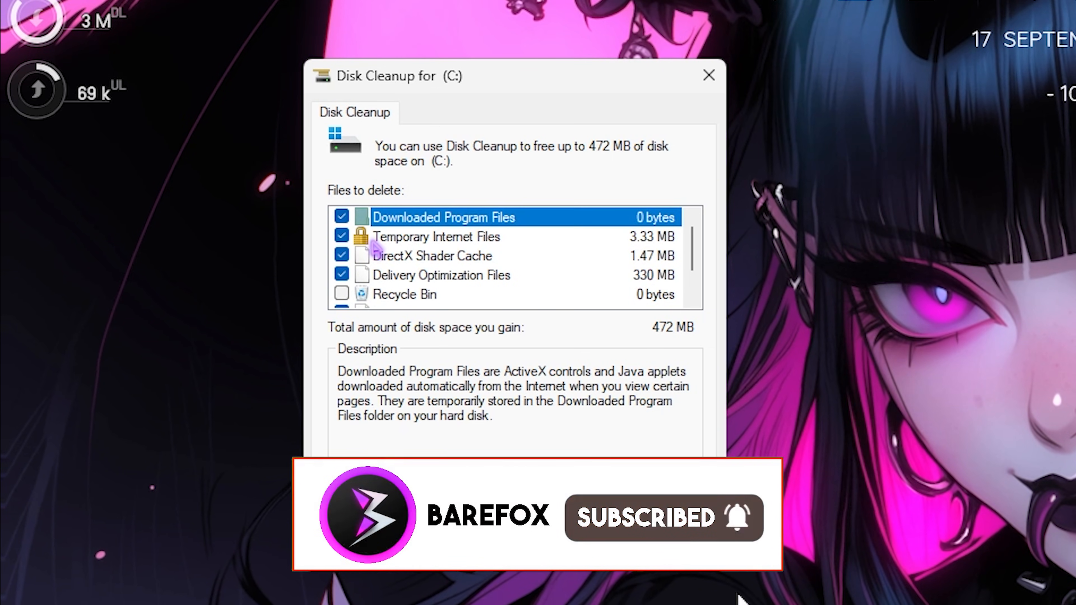
scroll(down, 3)
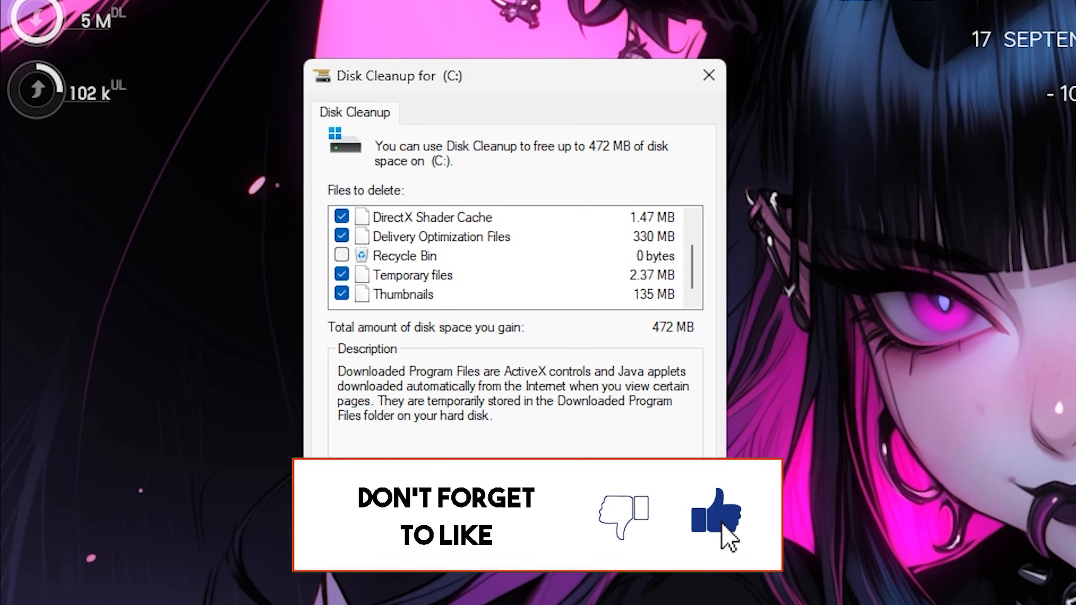
click(314, 550)
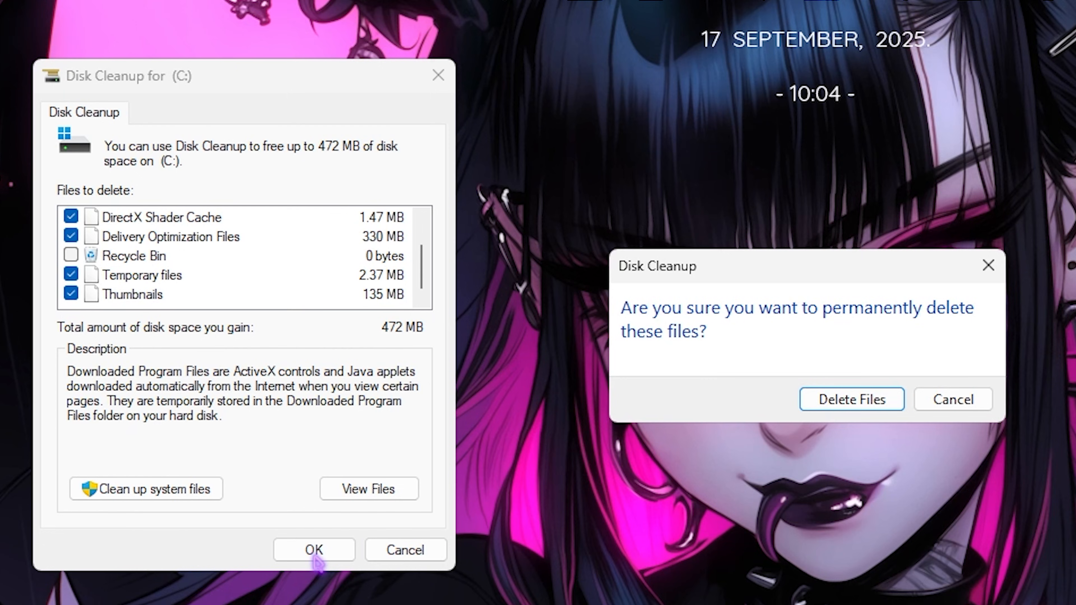
Step: Confirm permanently deleting the marked Disk Cleanup files from C:
click(850, 399)
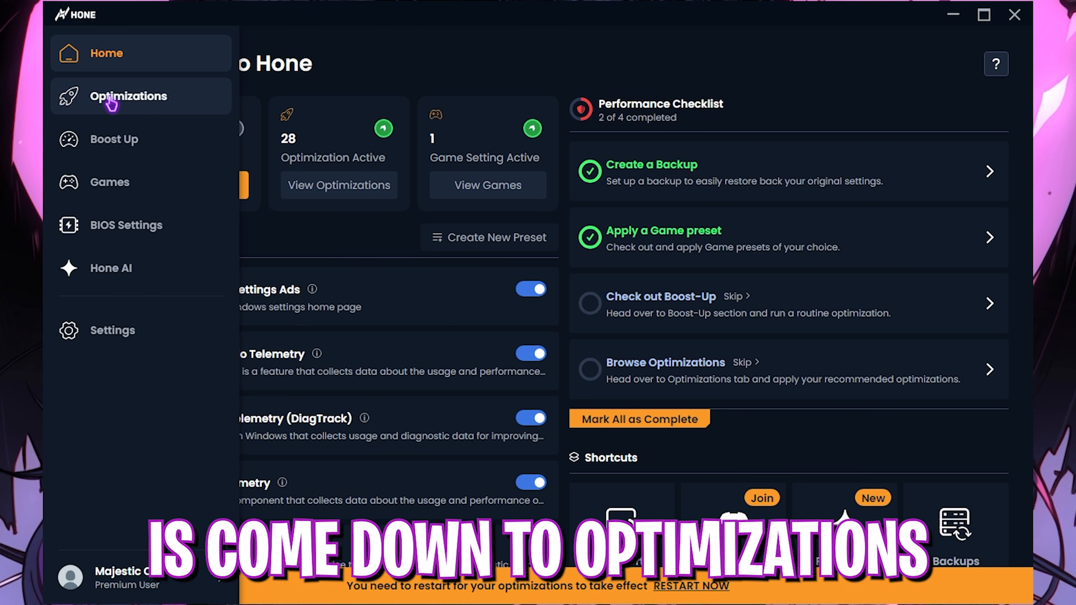
Step: Filter Hone's General optimizations to FPS & Latency and review the activated tweaks list
click(128, 96)
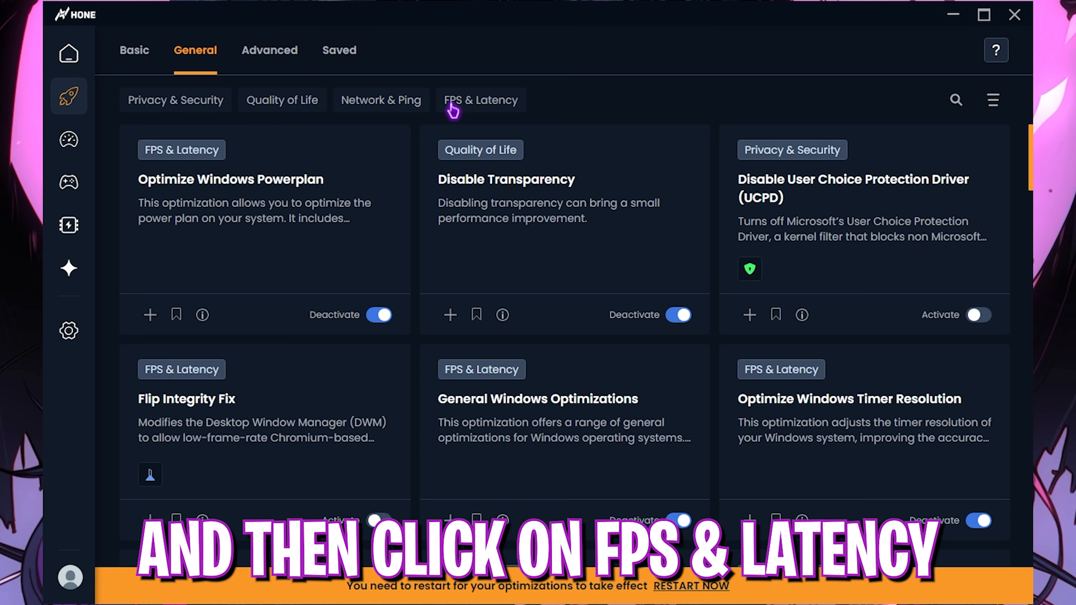
click(476, 101)
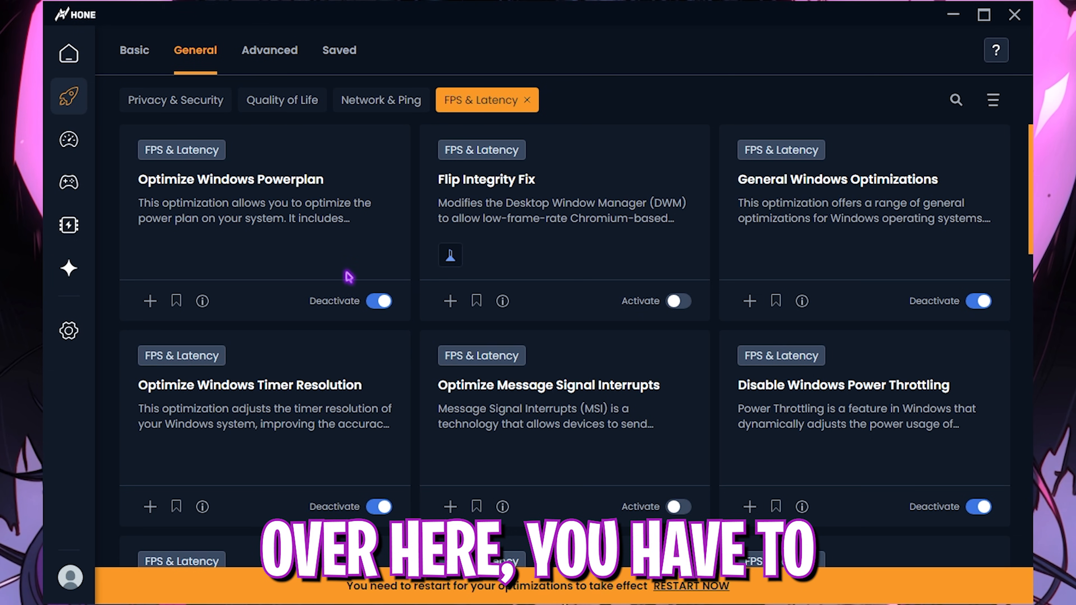
mouse_move(245, 312)
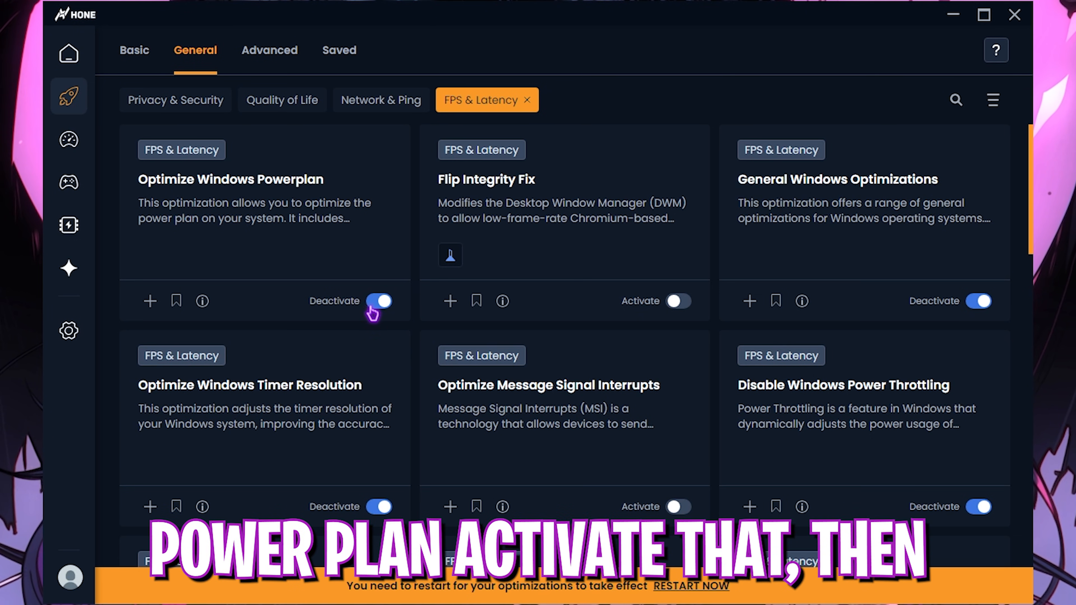
mouse_move(851, 193)
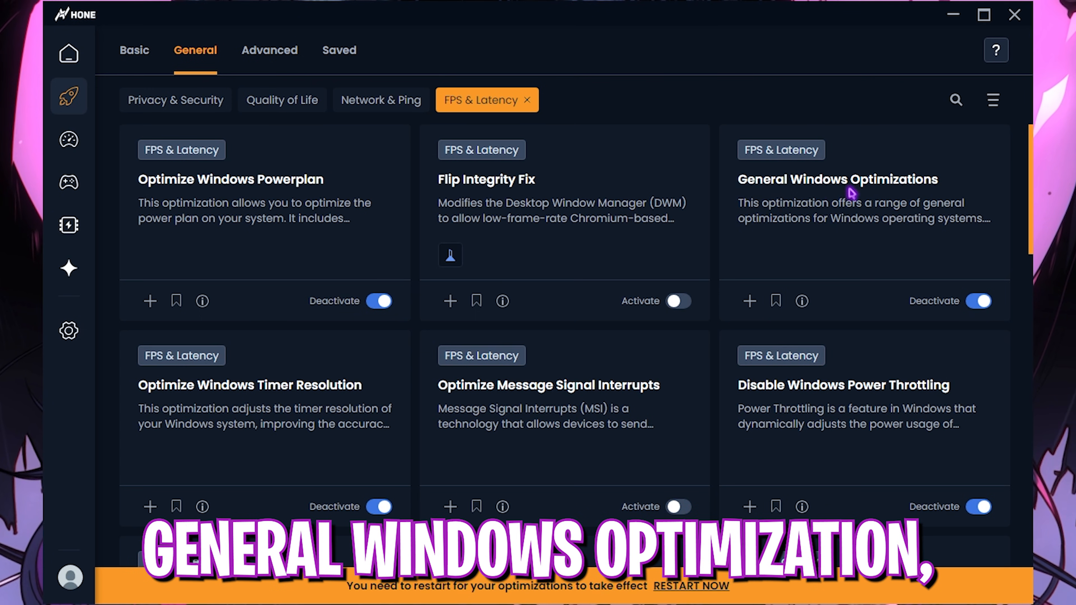
scroll(down, 3)
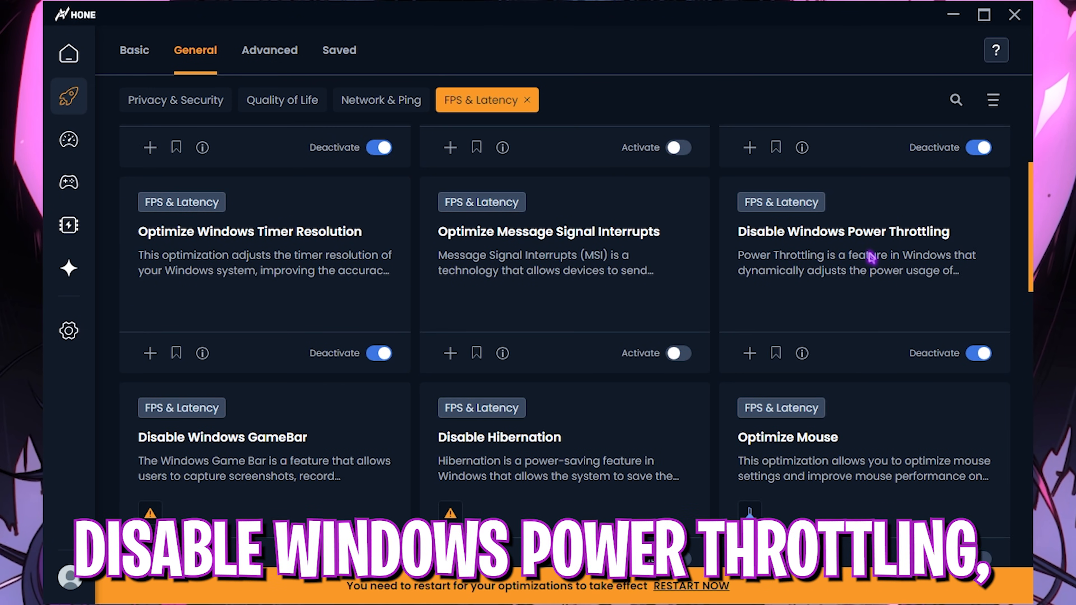
scroll(down, 3)
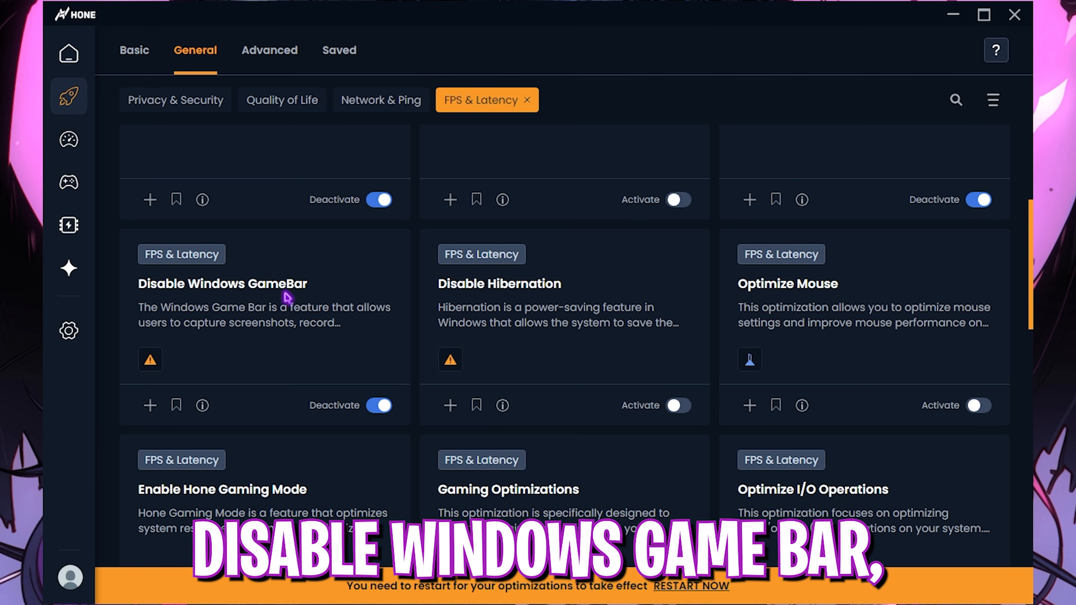
scroll(down, 3)
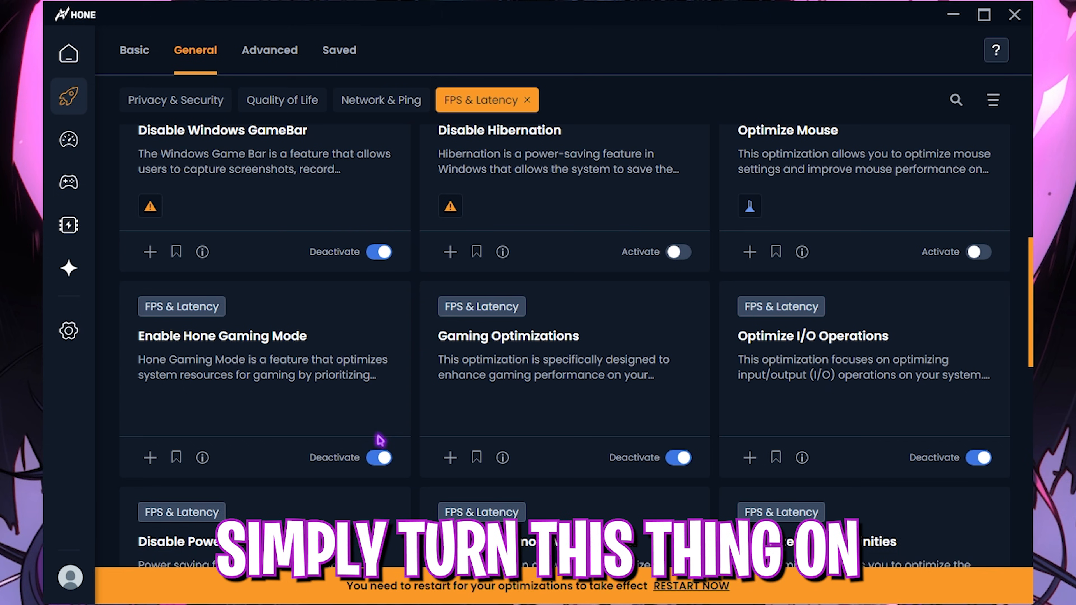
mouse_move(854, 392)
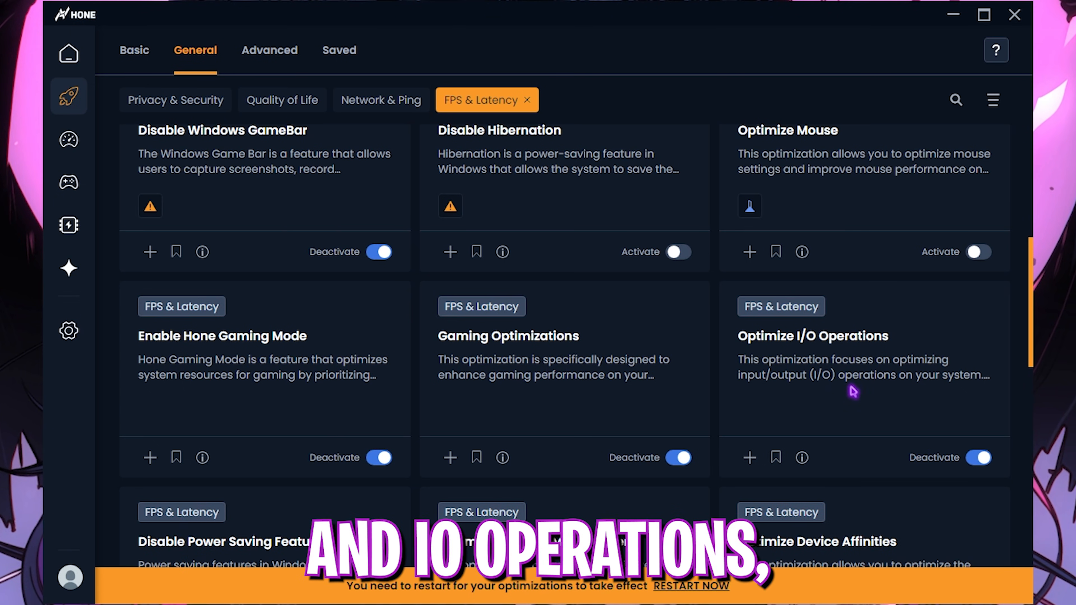
scroll(down, 3)
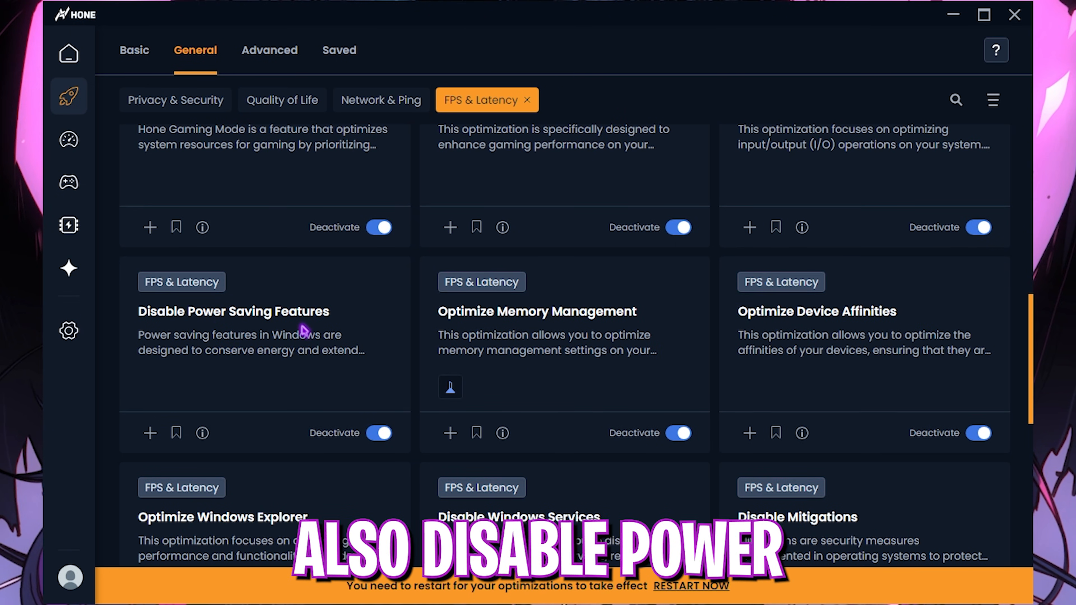
mouse_move(541, 328)
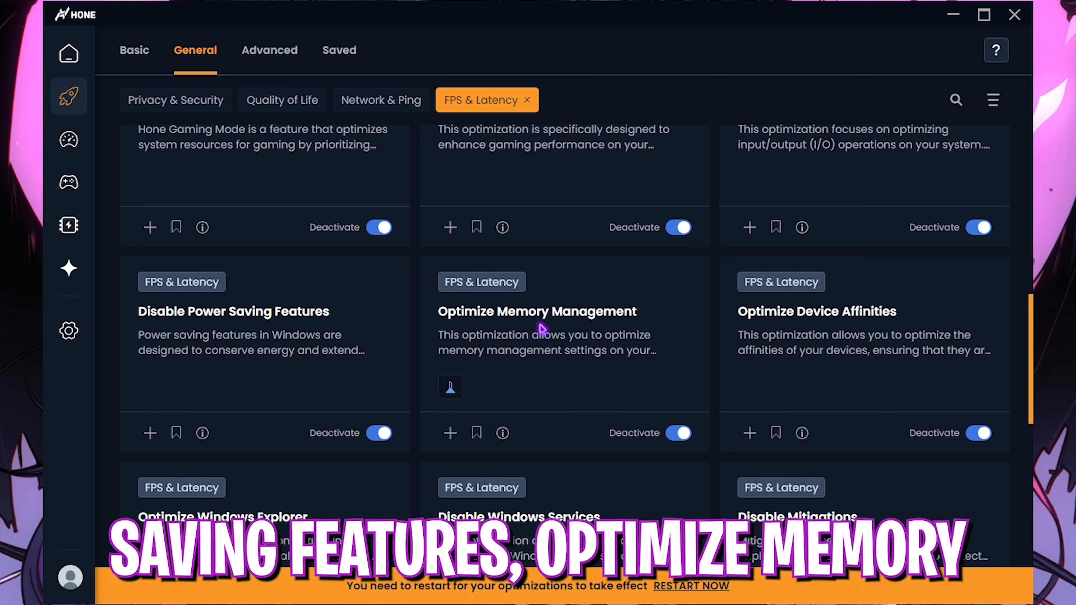
mouse_move(905, 332)
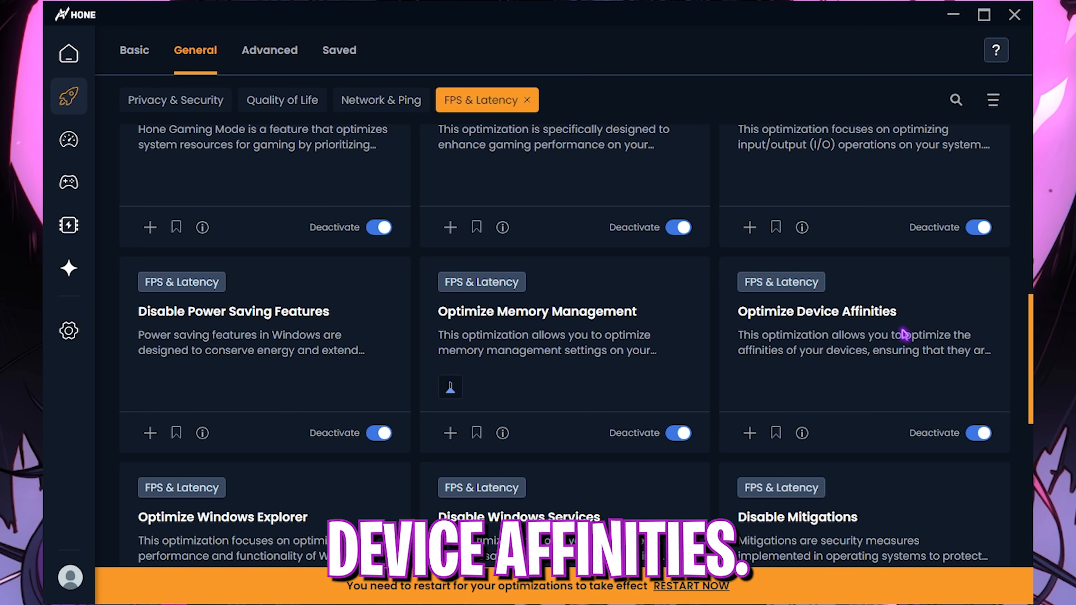
scroll(up, 3)
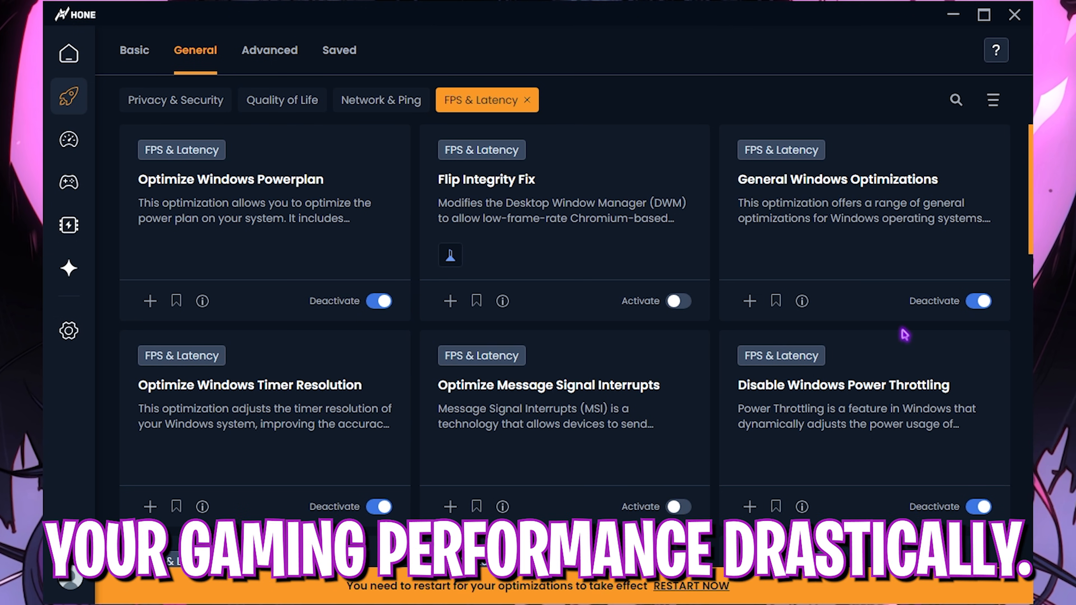
Step: Browse Hone's Boost-Up routines covering Junk Cleaner, defrag and drive-error scans
click(69, 140)
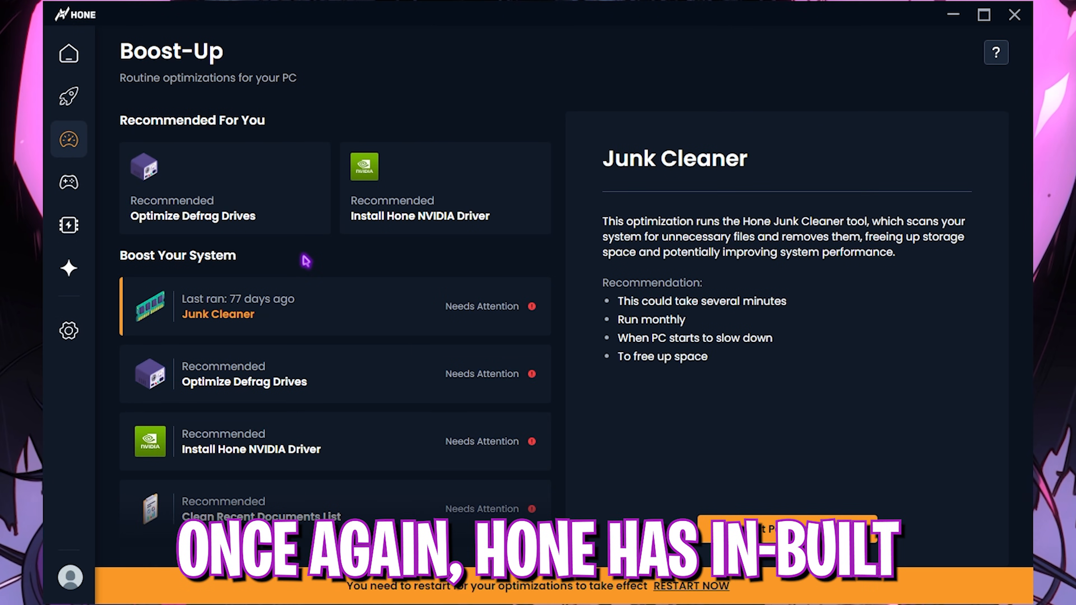
mouse_move(366, 136)
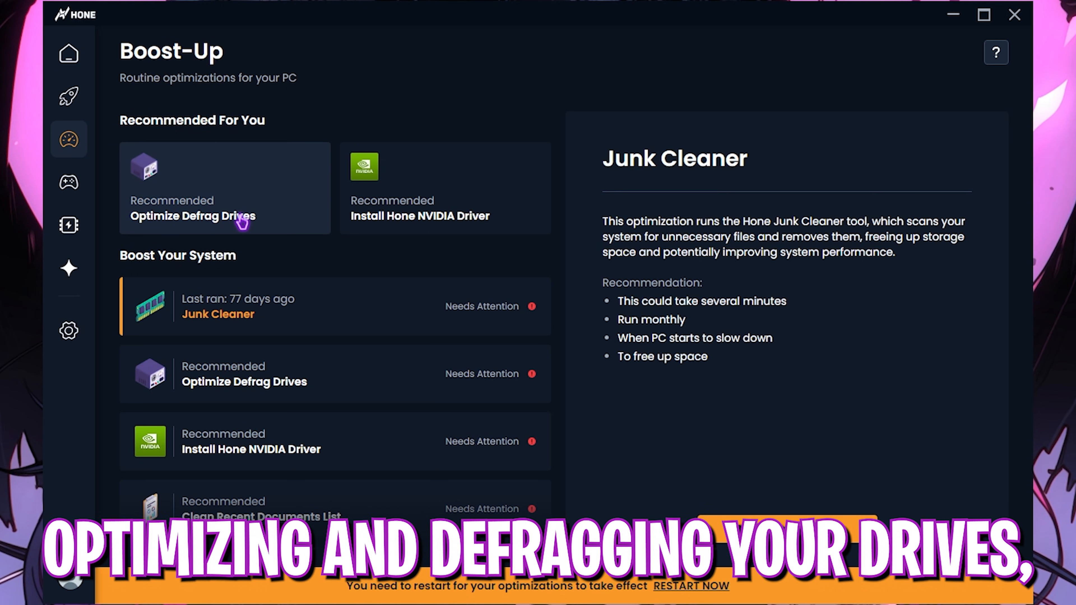
scroll(down, 3)
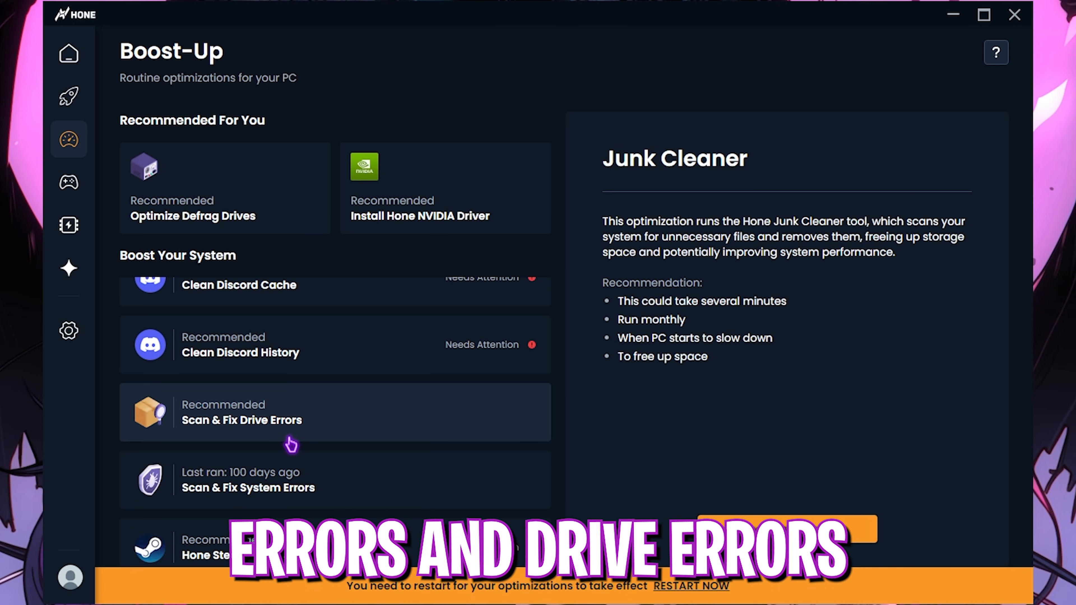
scroll(up, 3)
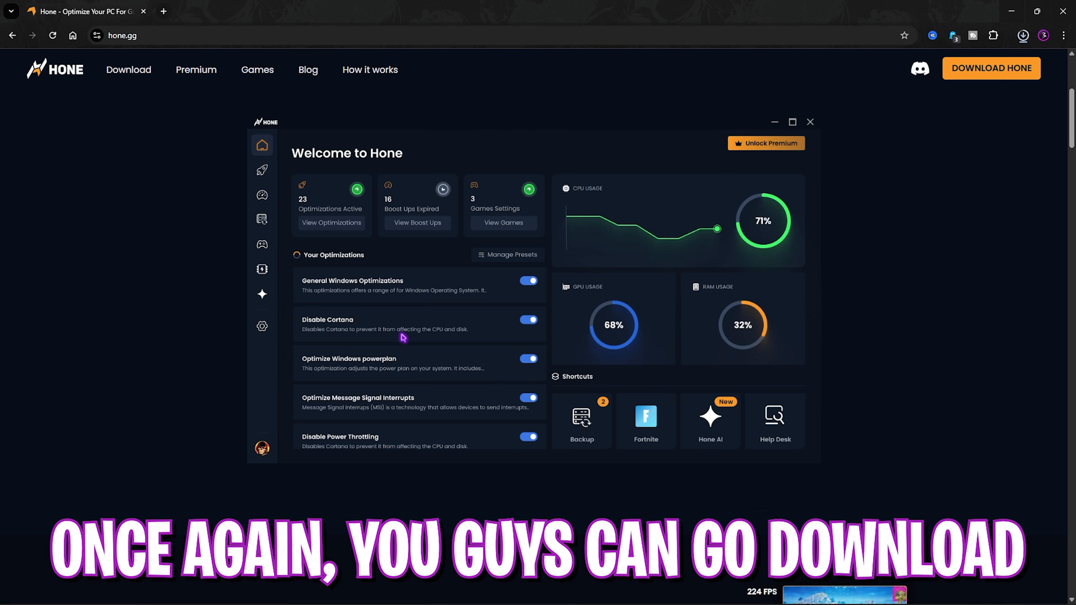
scroll(down, 3)
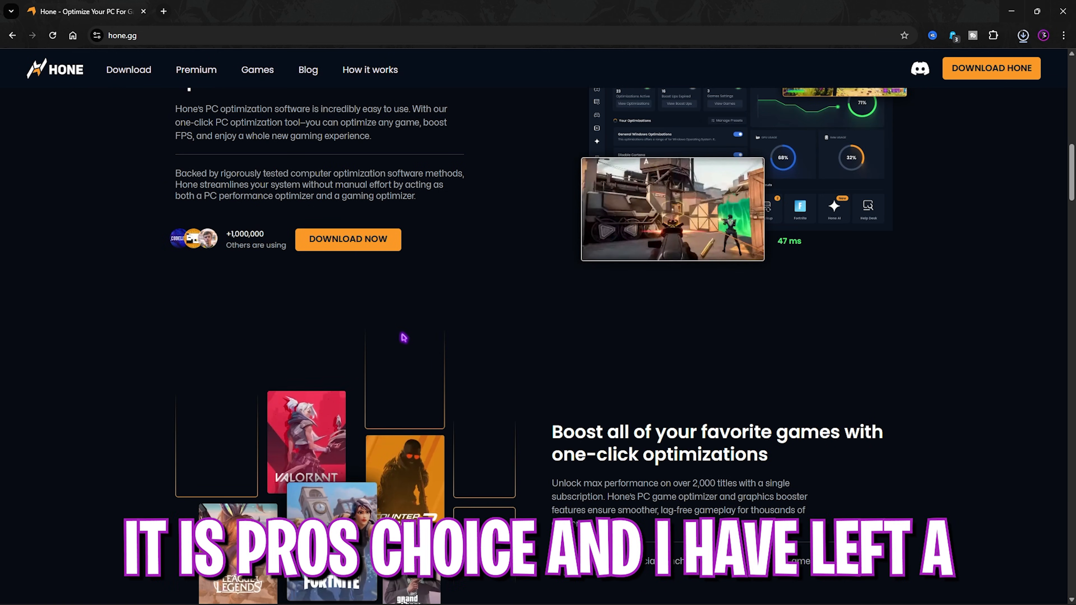
scroll(down, 3)
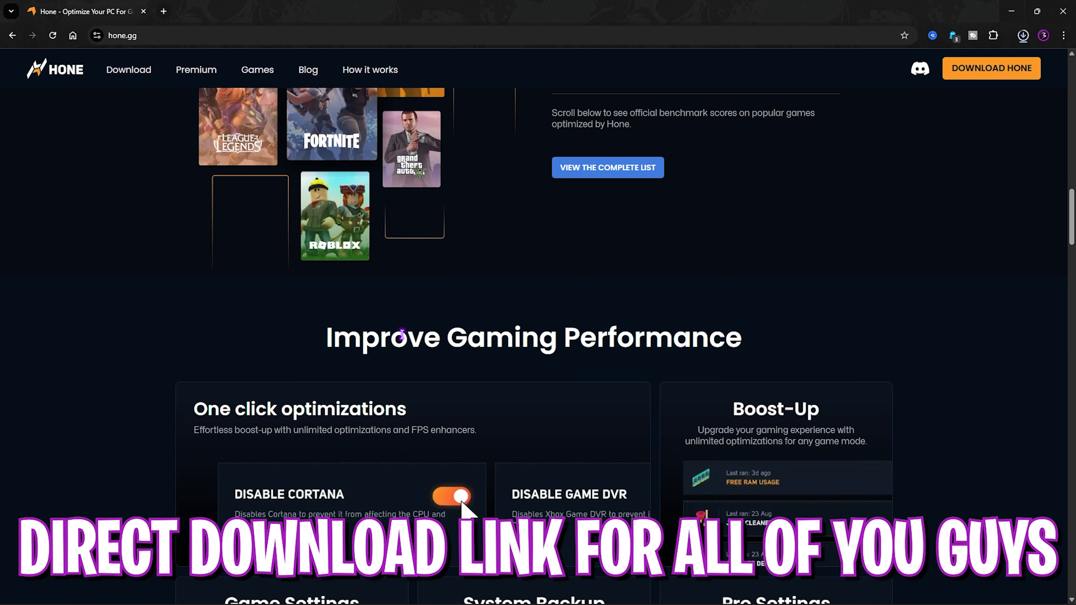
scroll(down, 3)
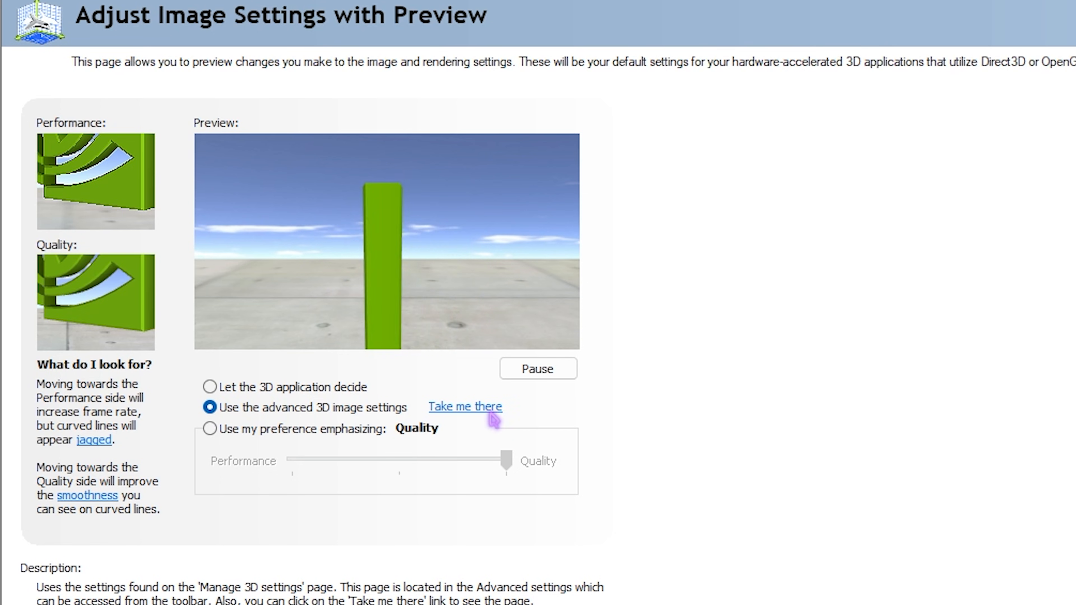
Step: In Manage 3D Settings, set the global Shader Cache Size to 10 GB
click(464, 407)
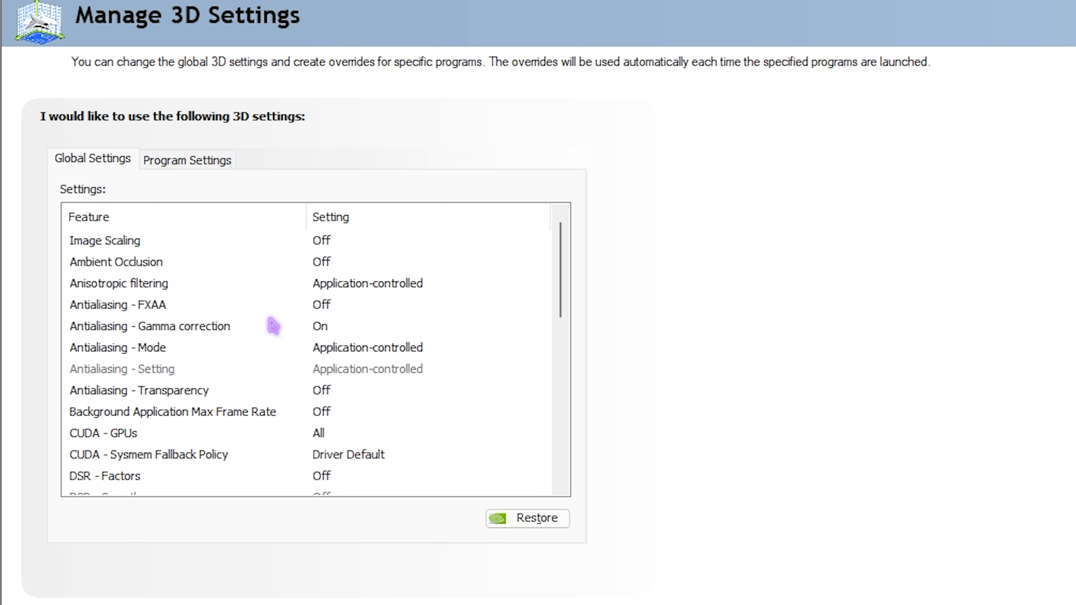
scroll(down, 3)
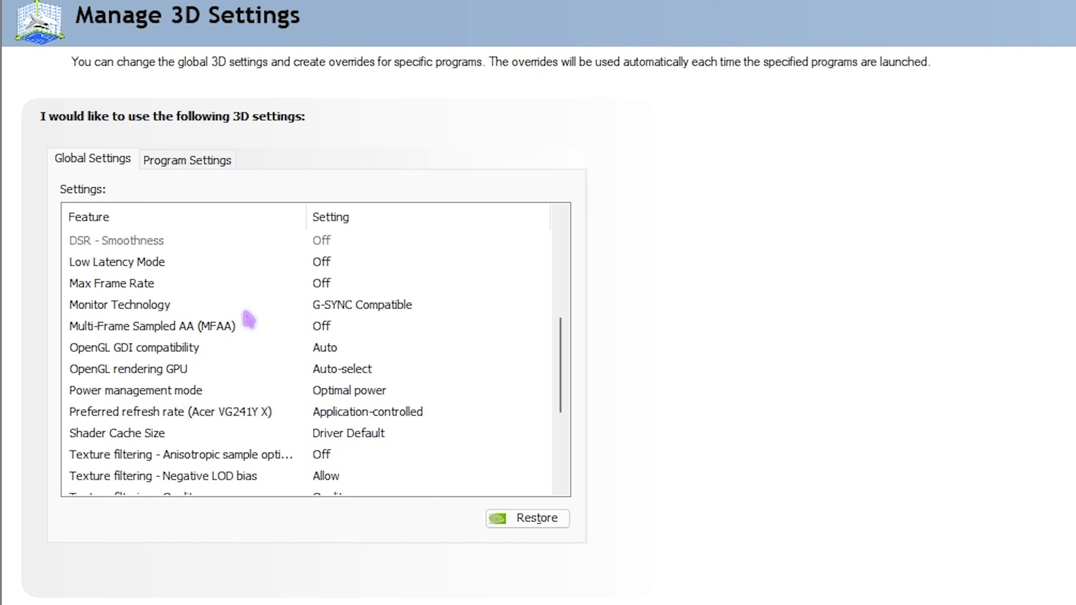
click(116, 434)
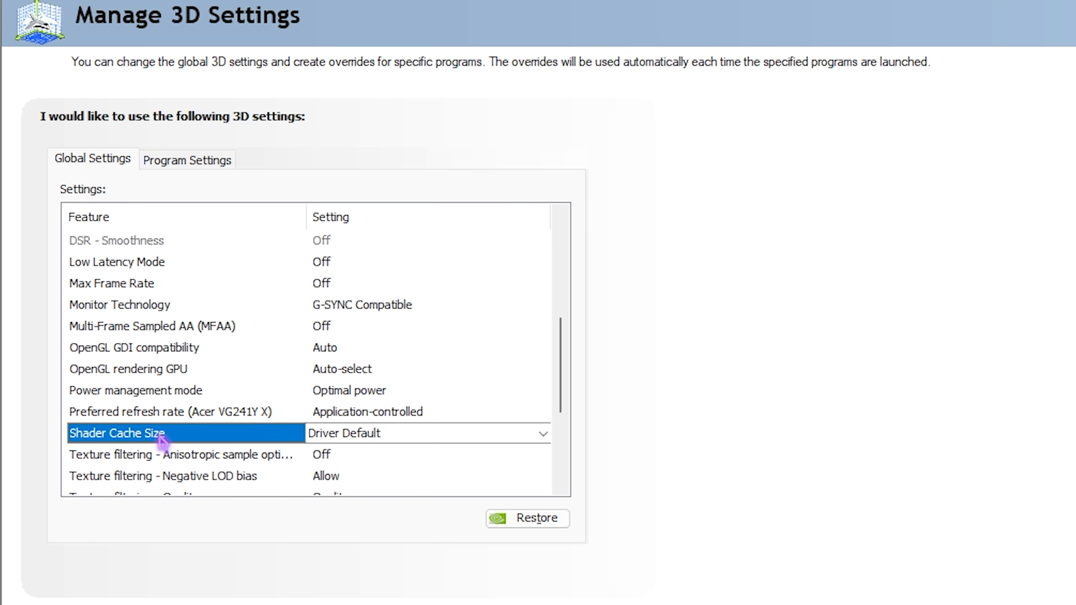
mouse_move(385, 443)
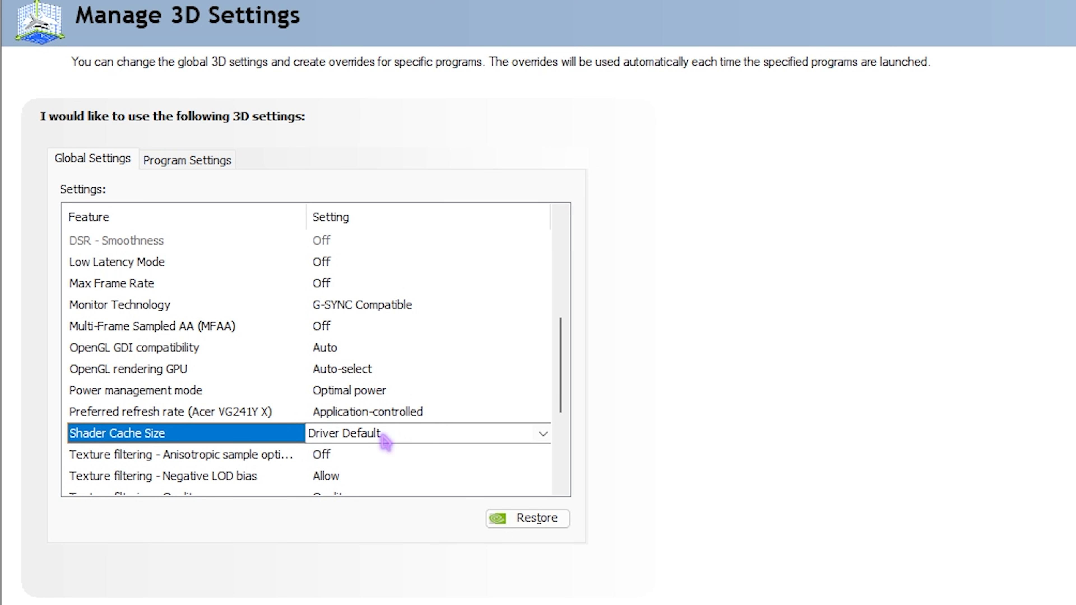
click(542, 434)
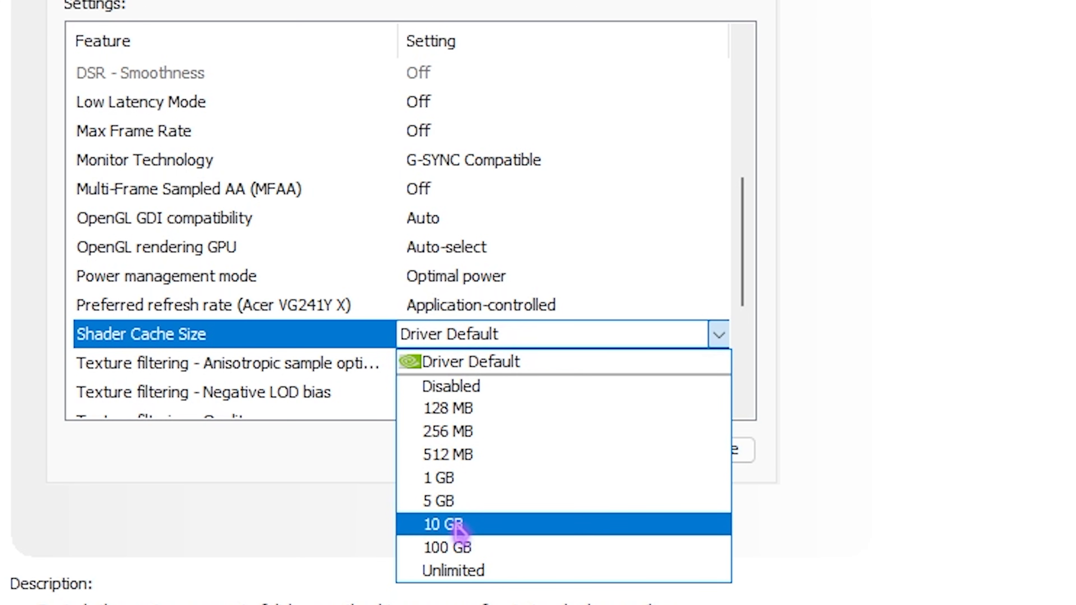
click(444, 524)
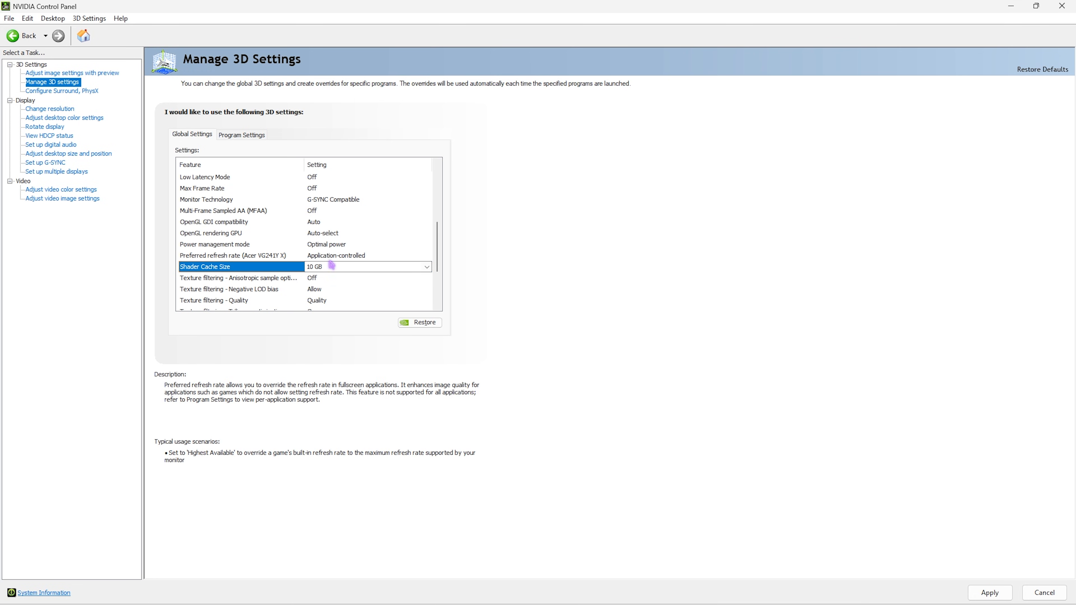
scroll(up, 3)
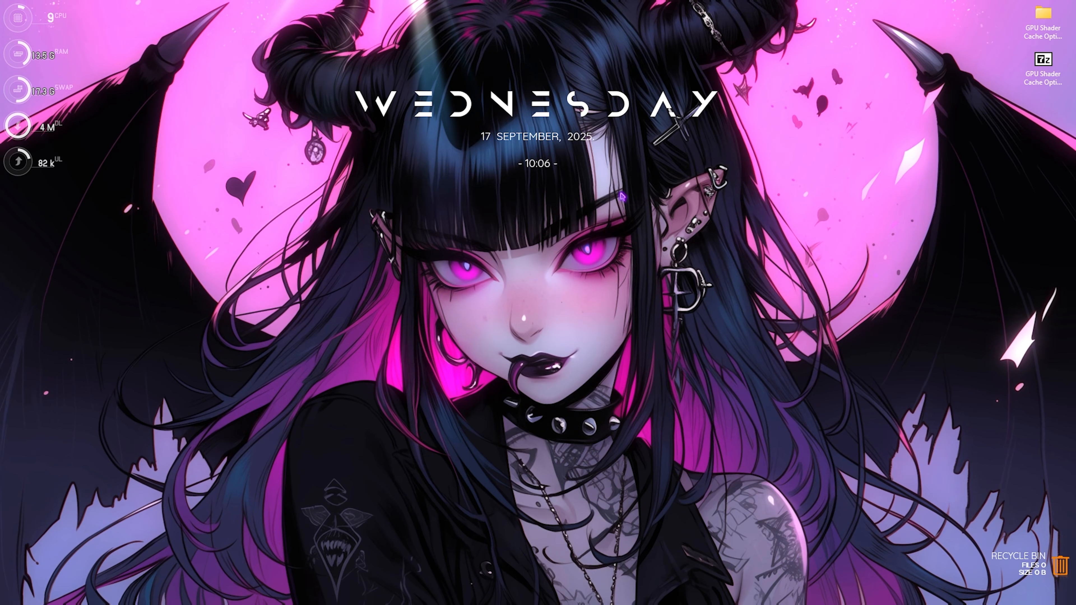
Step: Navigate via Run to the AppData\Local\NVIDIA\DXCache shader cache folder
key(Win+r)
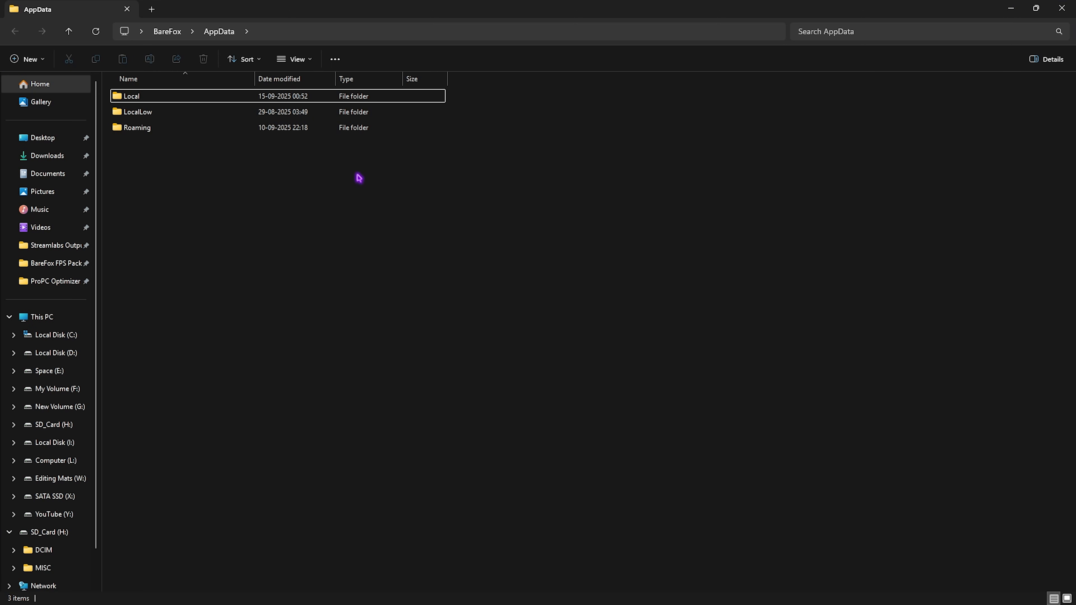
double_click(130, 95)
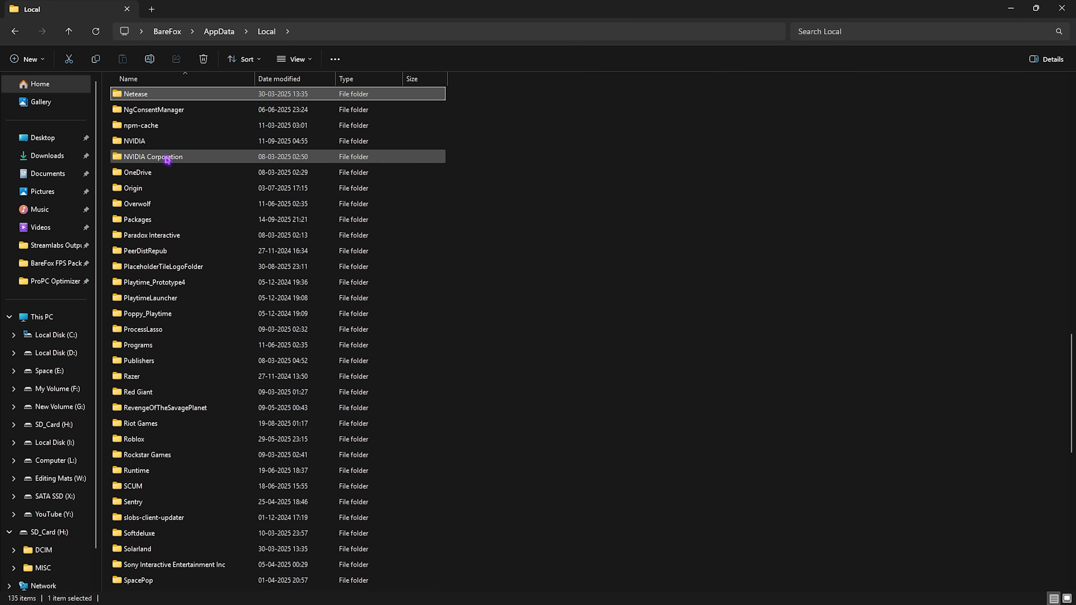
double_click(132, 141)
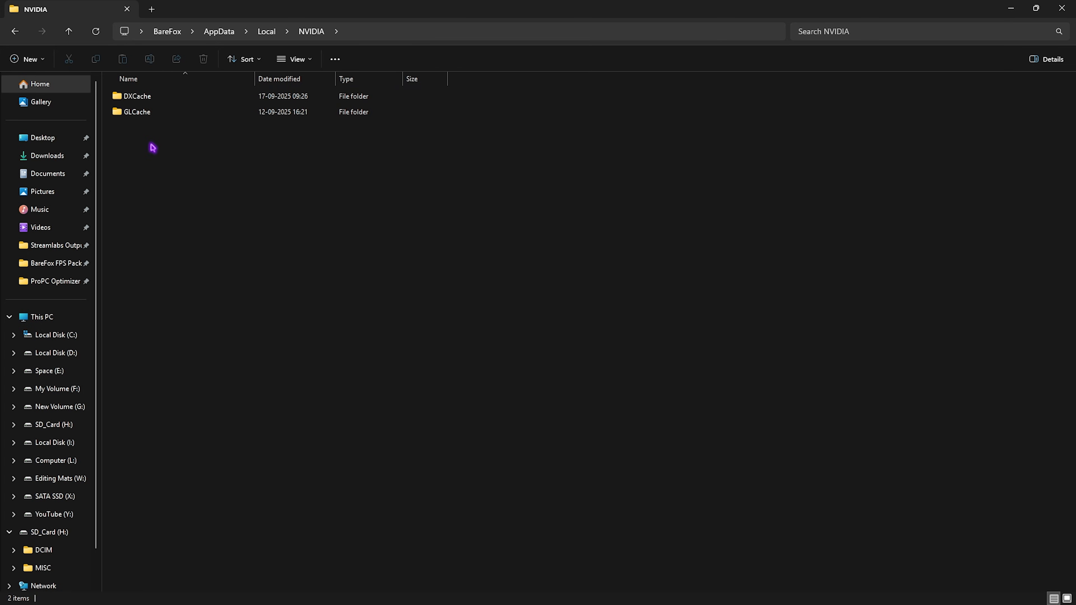
double_click(136, 95)
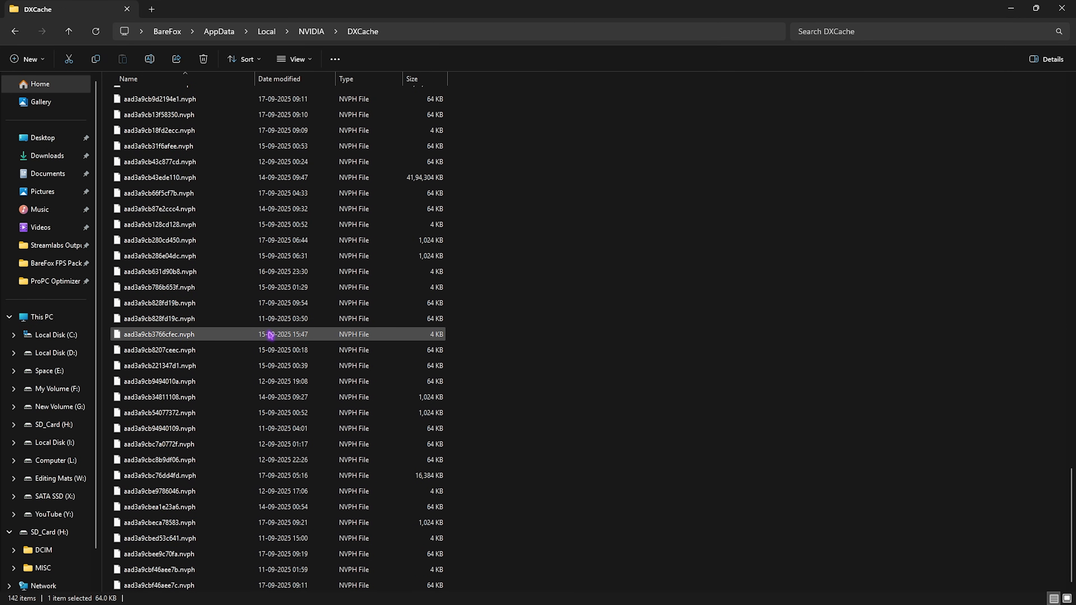
Step: Permanently delete all 142 DXCache files, skipping the locked ones still in use
key(ctrl+a)
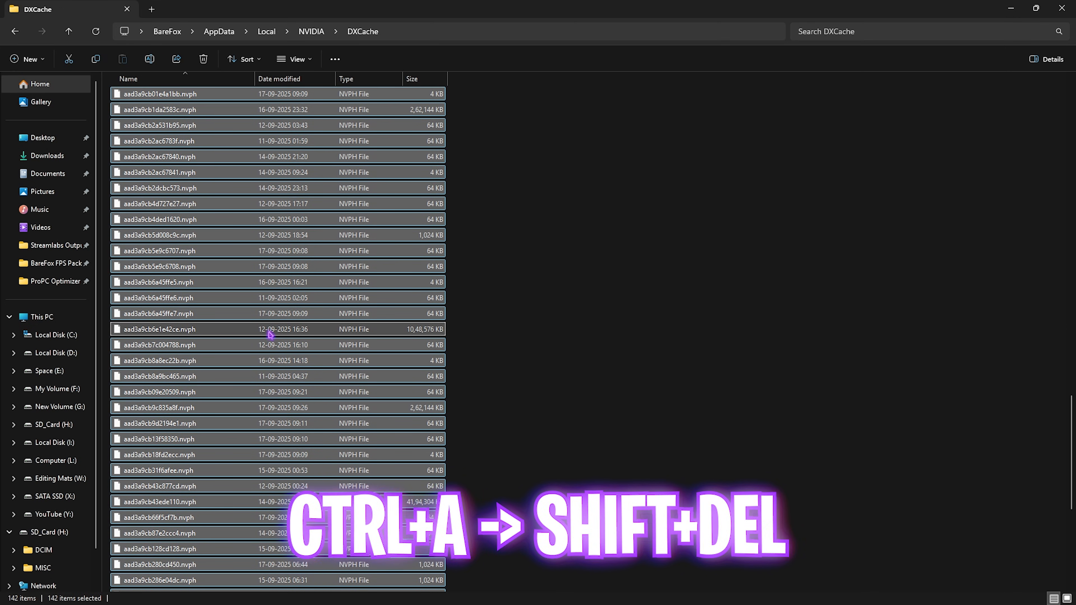
key(shift+delete)
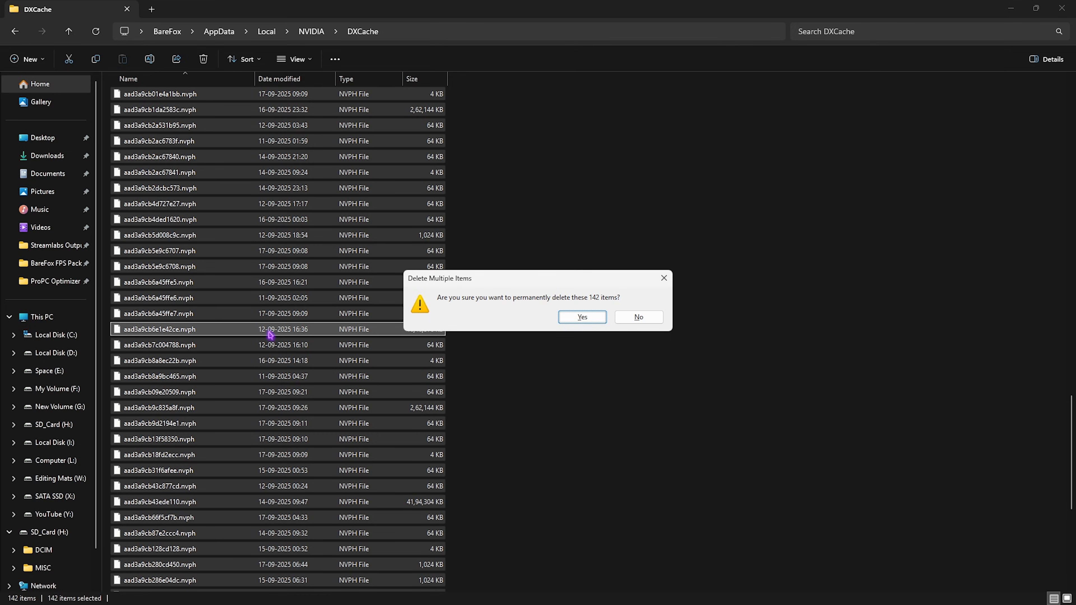
click(581, 317)
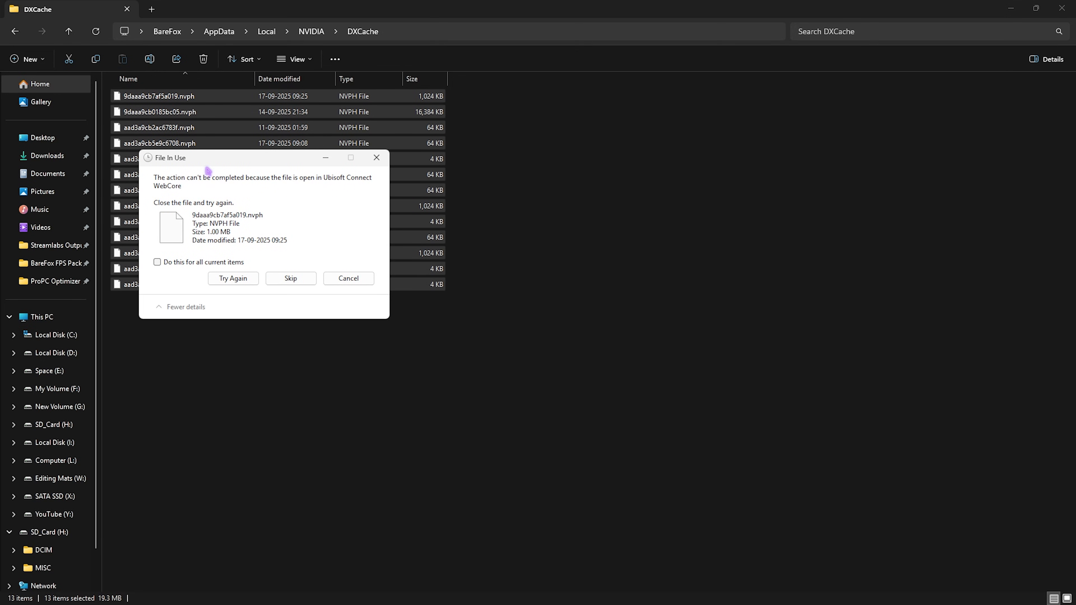
mouse_move(214, 233)
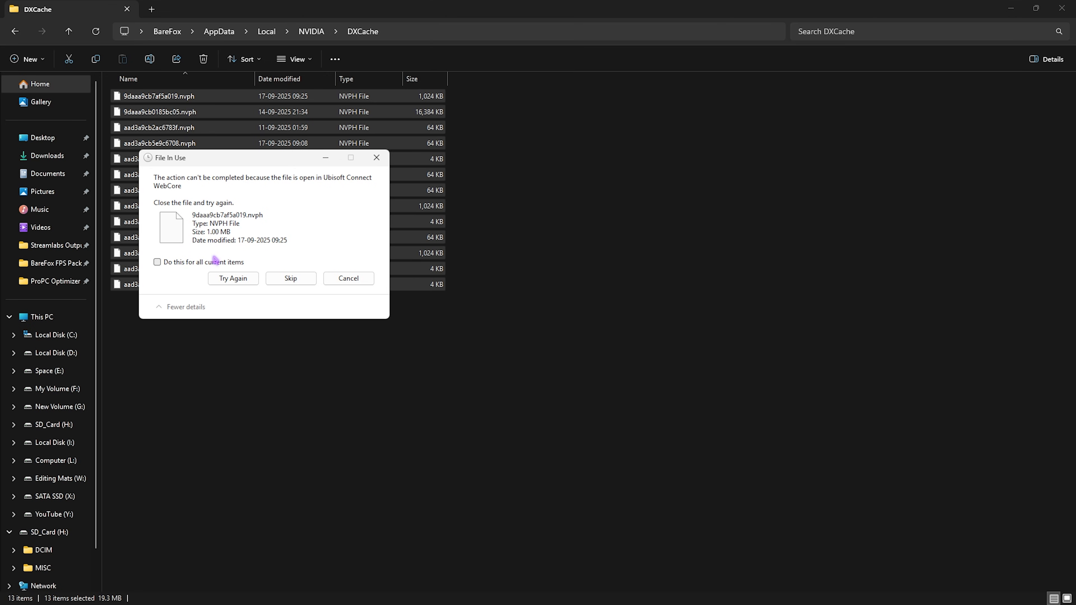
click(290, 278)
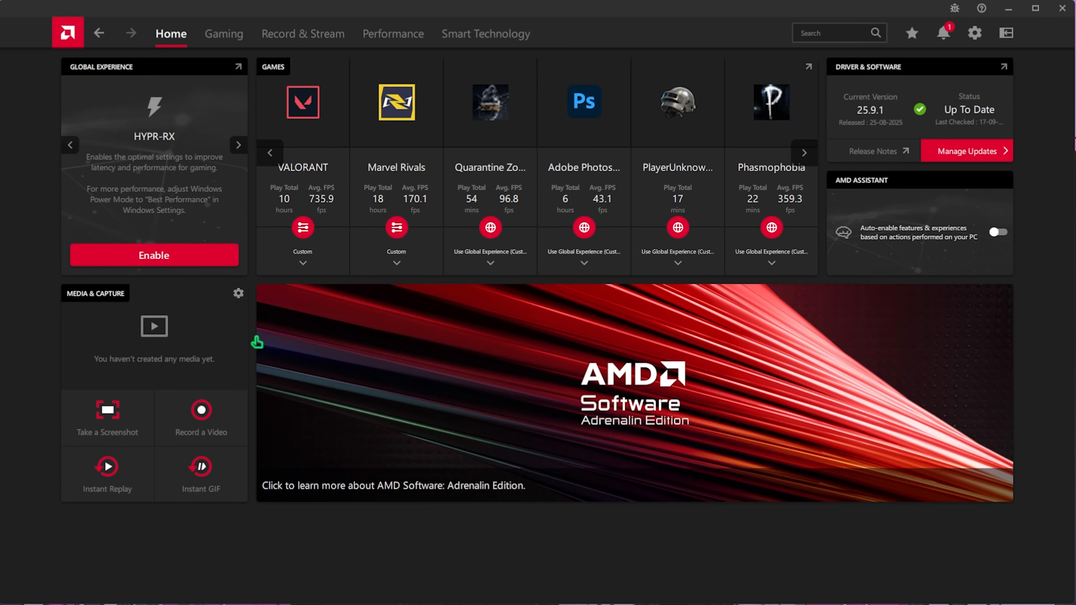
mouse_move(199, 118)
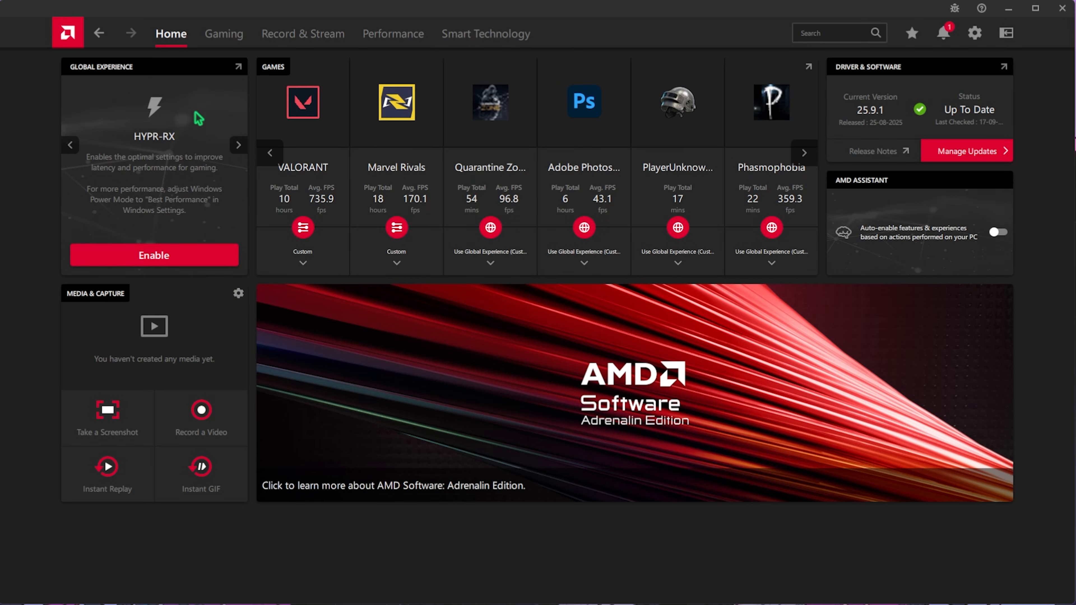
Step: Show the Gaming > Graphics global settings scrolled to the Reset Shader Cache option
click(223, 33)
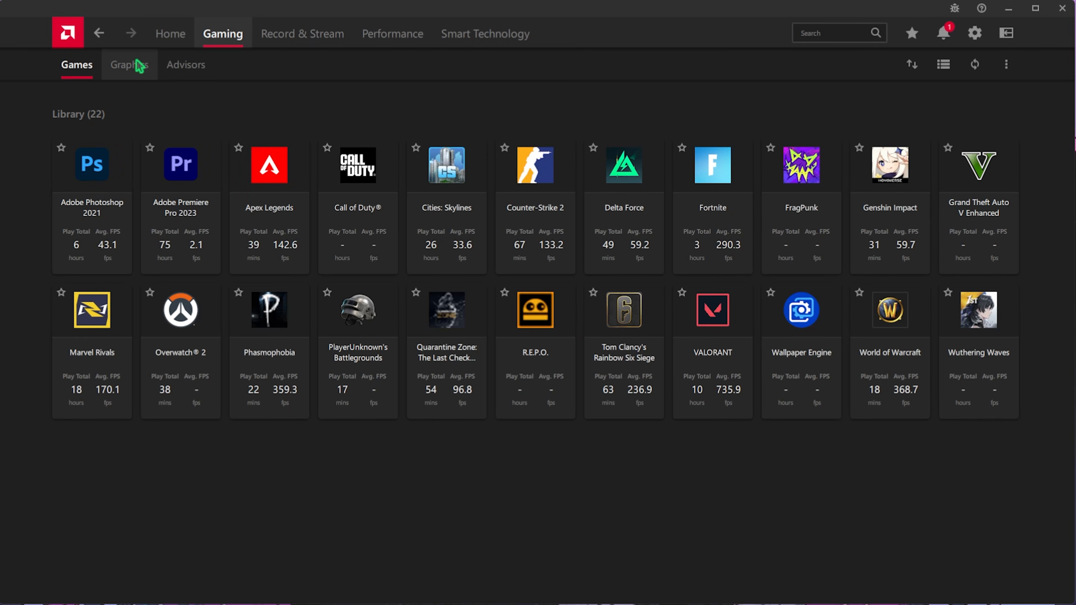
click(128, 64)
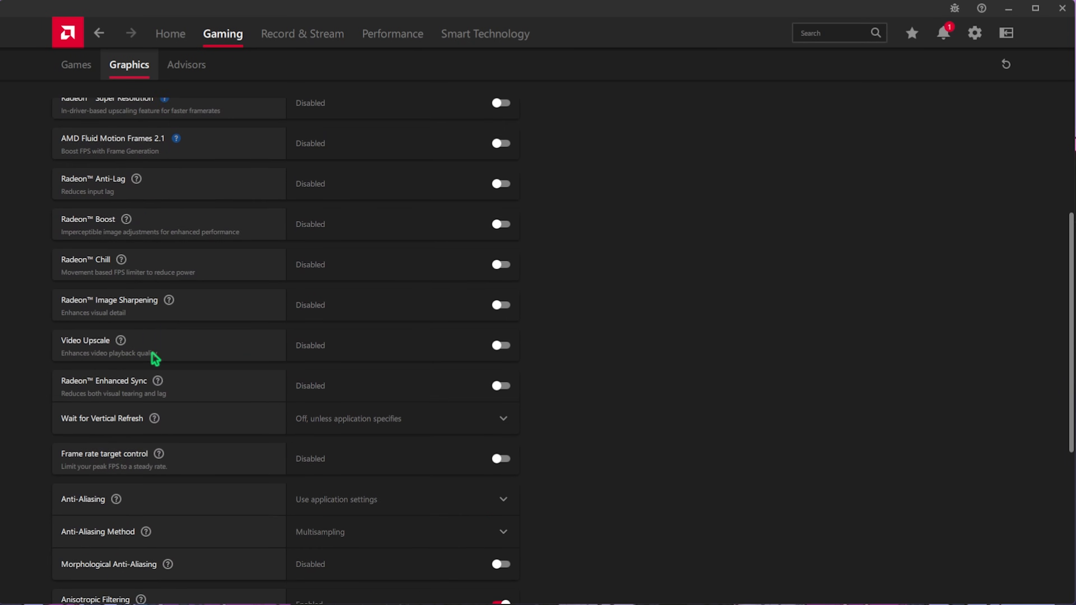
scroll(down, 3)
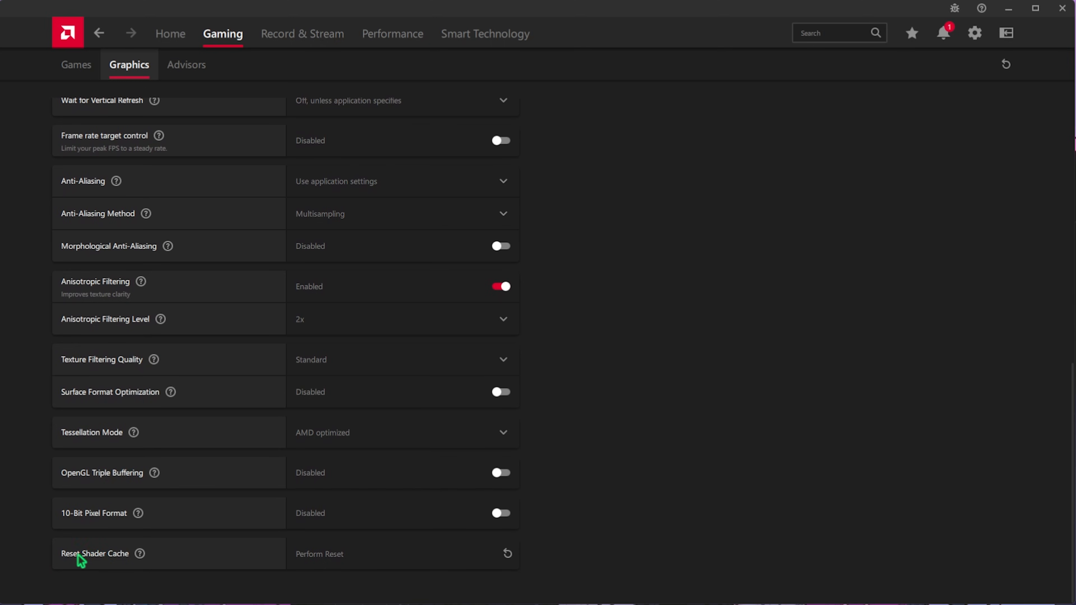
mouse_move(370, 559)
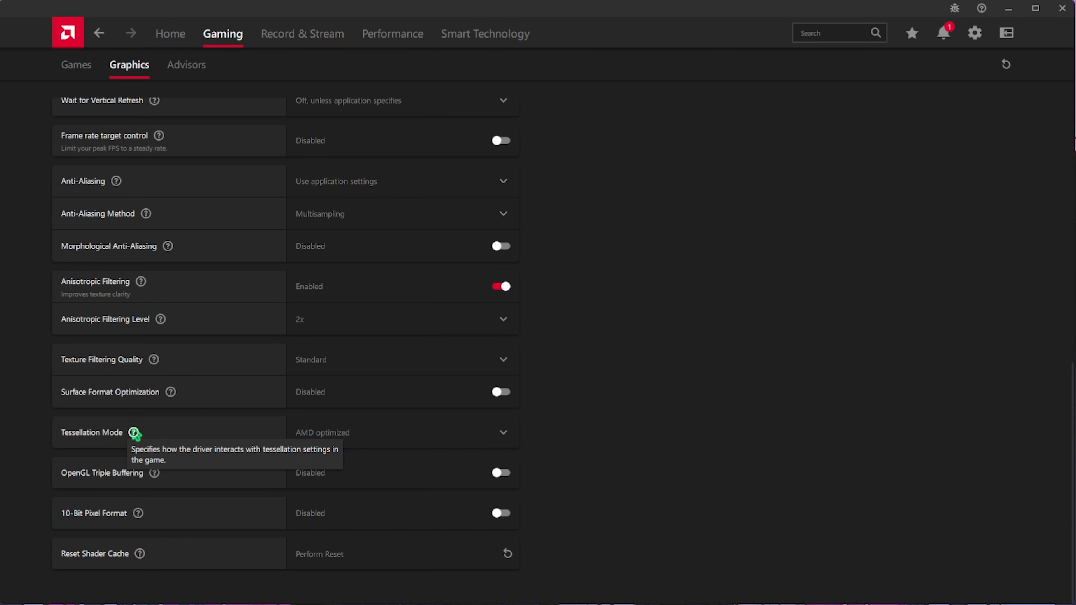
mouse_move(140, 417)
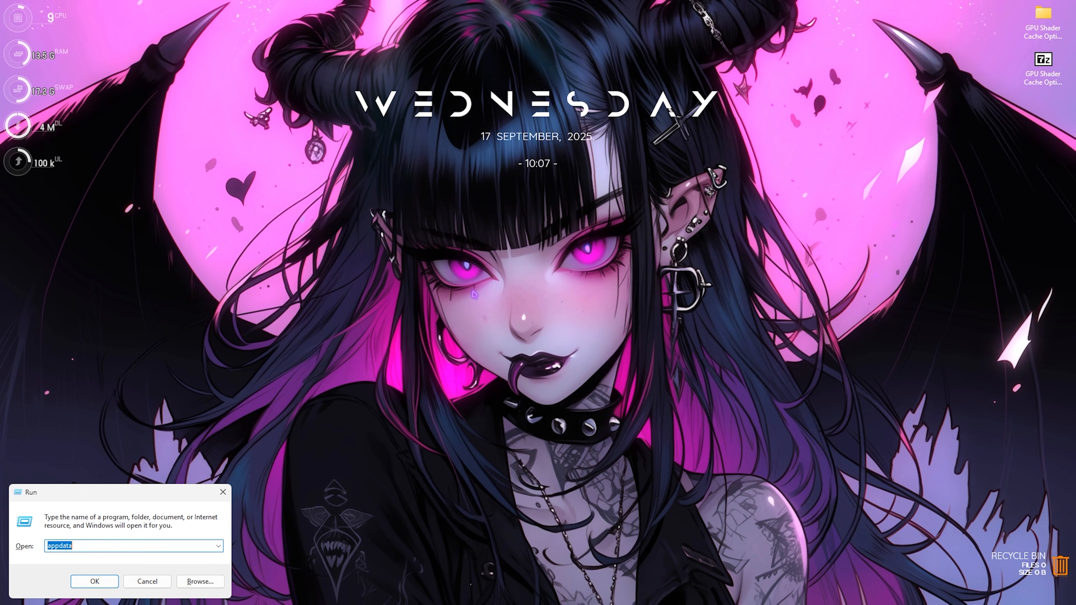
Step: Launch Registry Editor and select HKEY_LOCAL_MACHINE\SYSTEM\CurrentControlSet\Control\GraphicsDrivers
text(re)
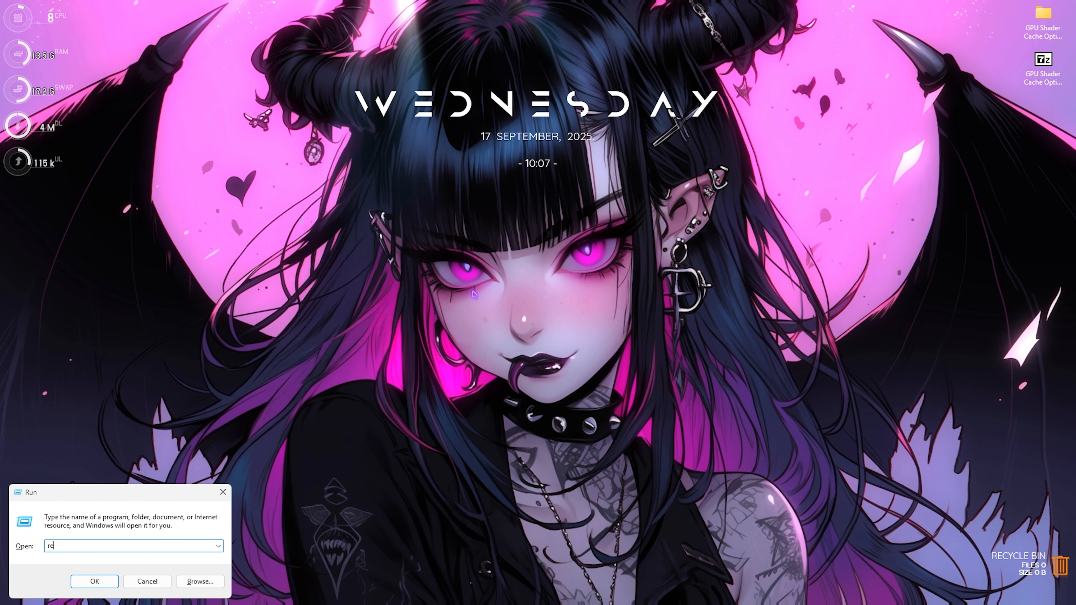
click(94, 581)
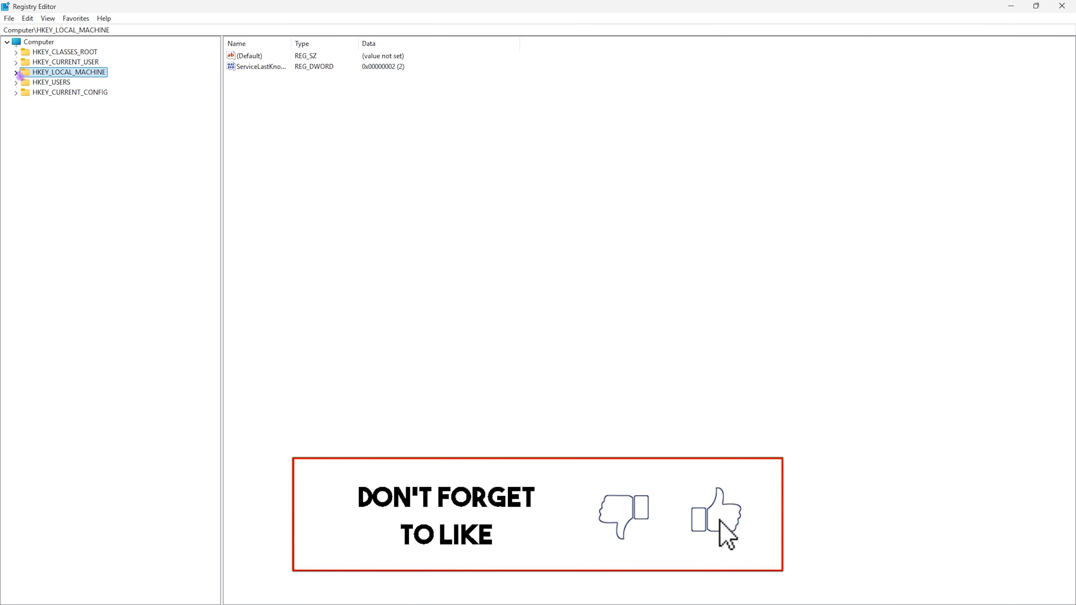
click(16, 72)
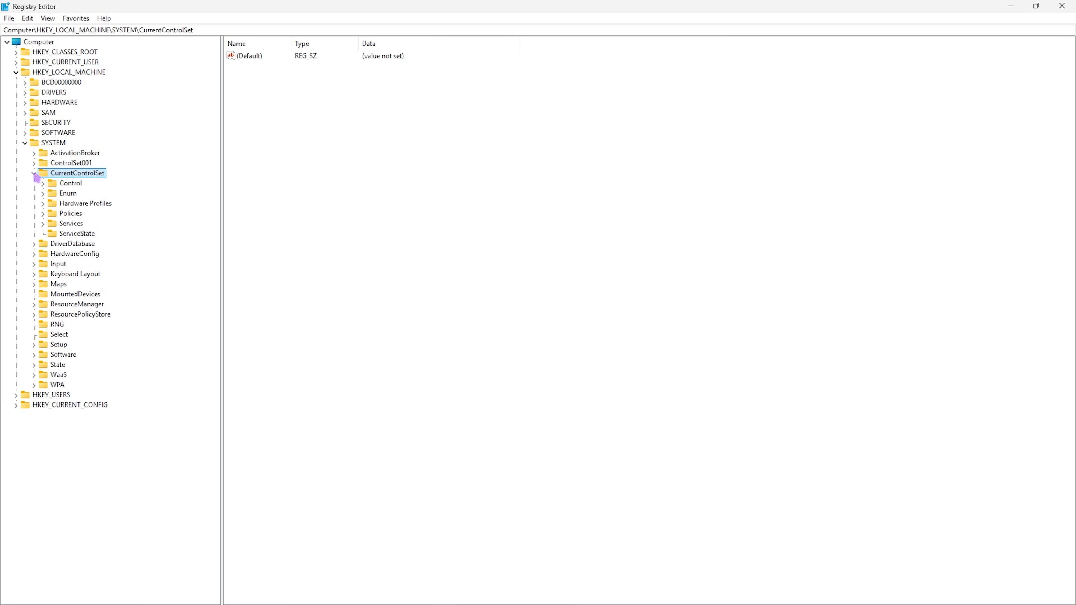
click(42, 183)
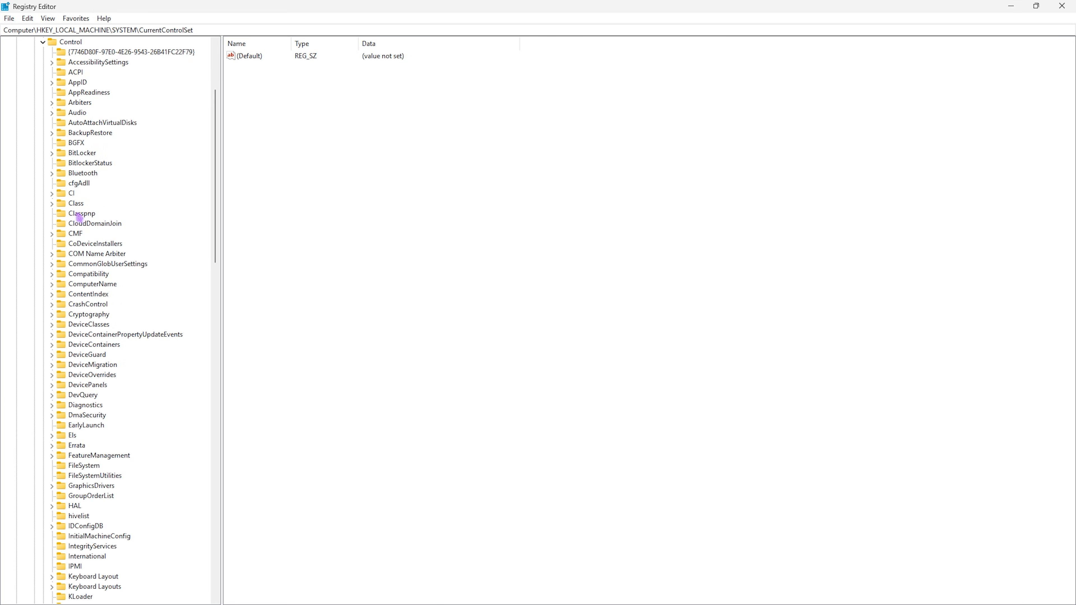
click(90, 485)
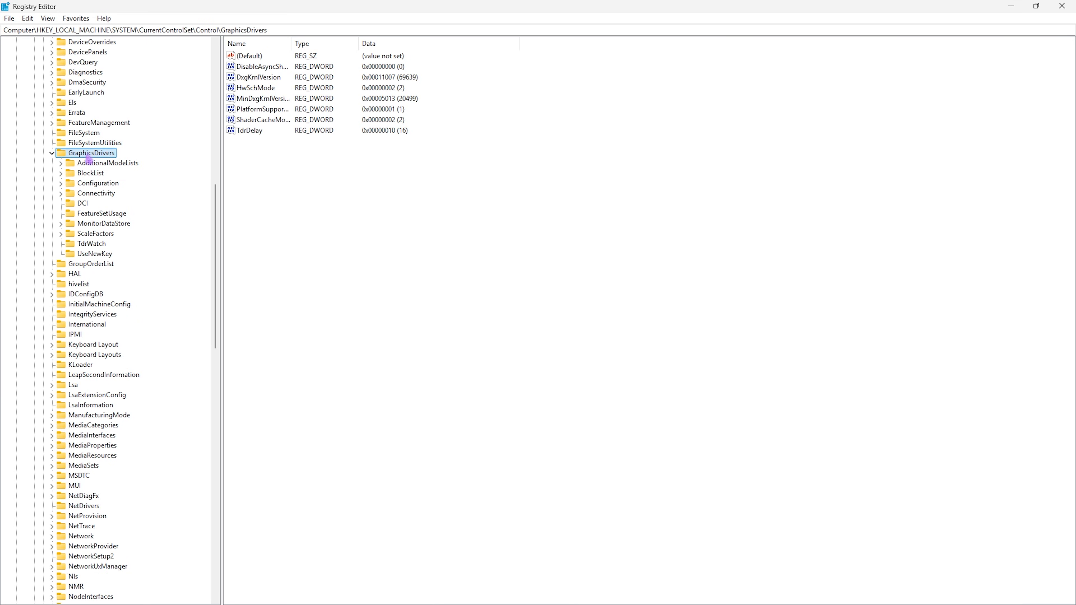
mouse_move(283, 204)
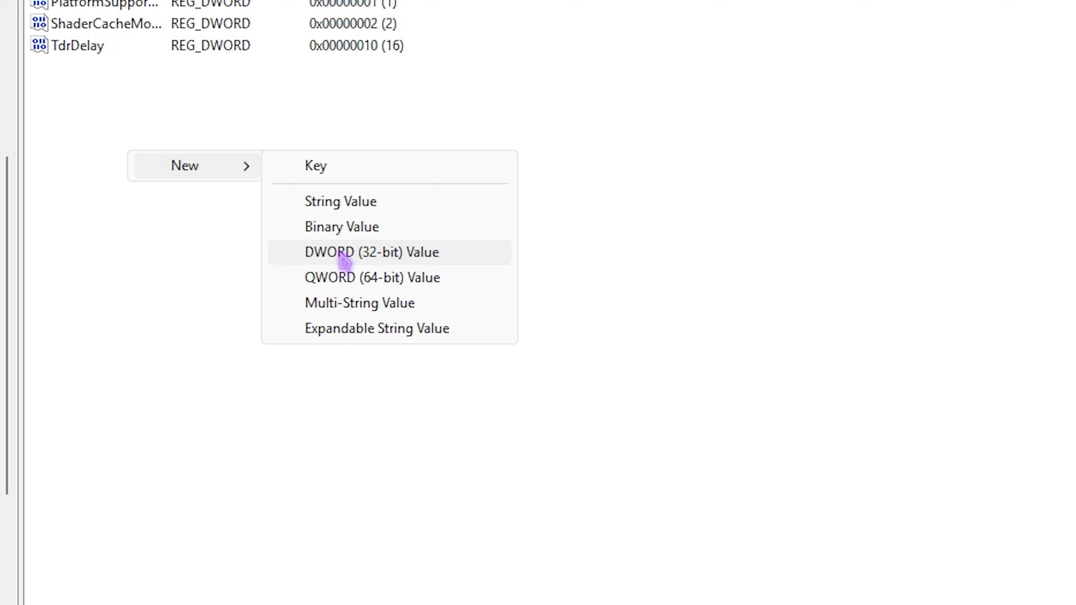
Step: Verify DisableAsyncShaderCompile is 0, ShaderCacheMode is 2 and TdrDelay is 16 (0x10), keeping each value
click(371, 251)
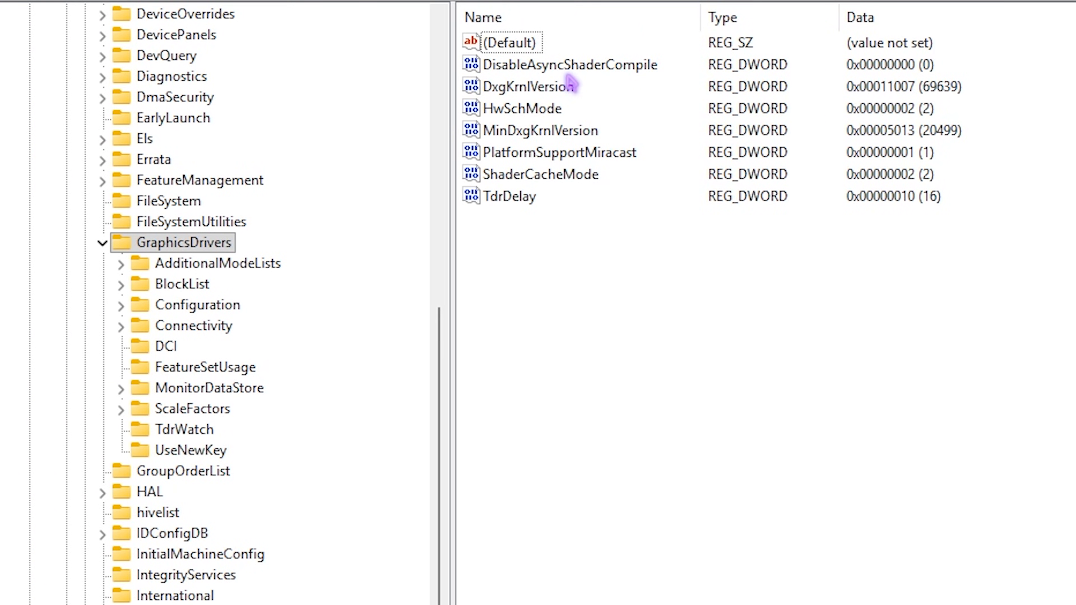
double_click(569, 64)
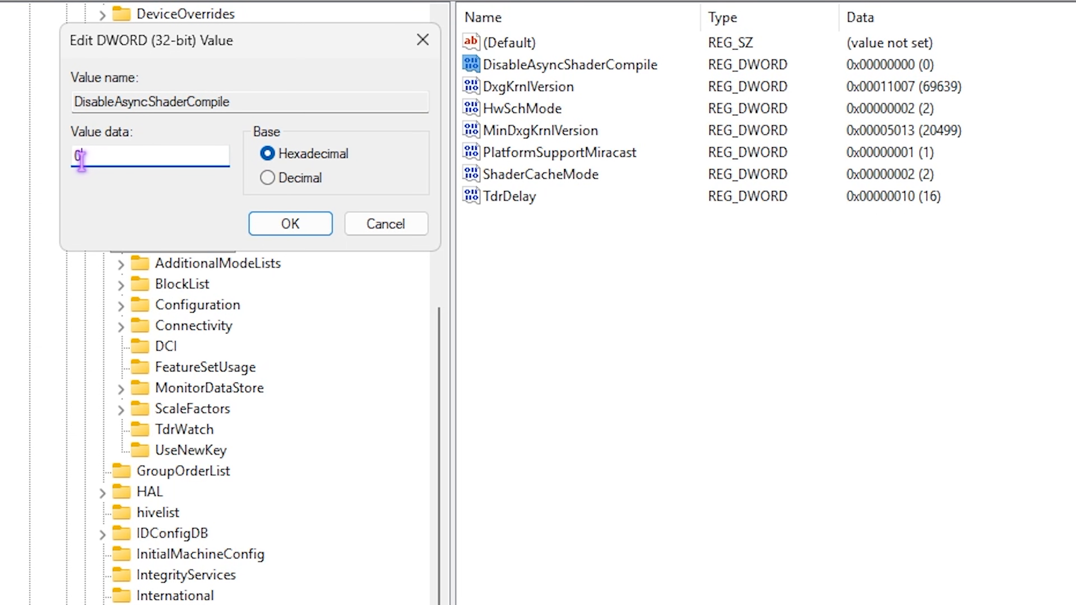
click(290, 224)
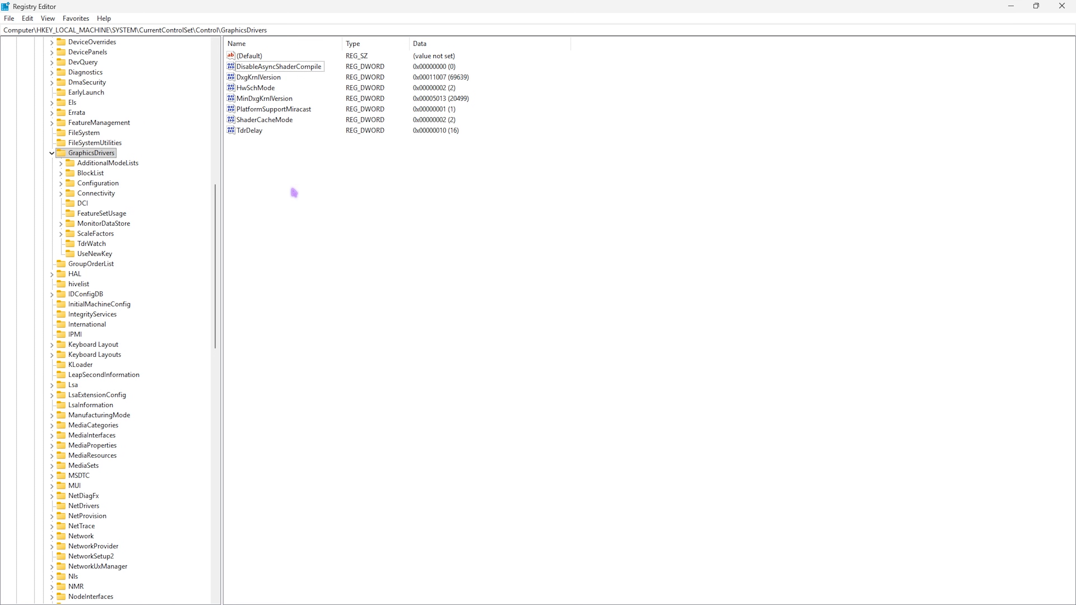
double_click(263, 119)
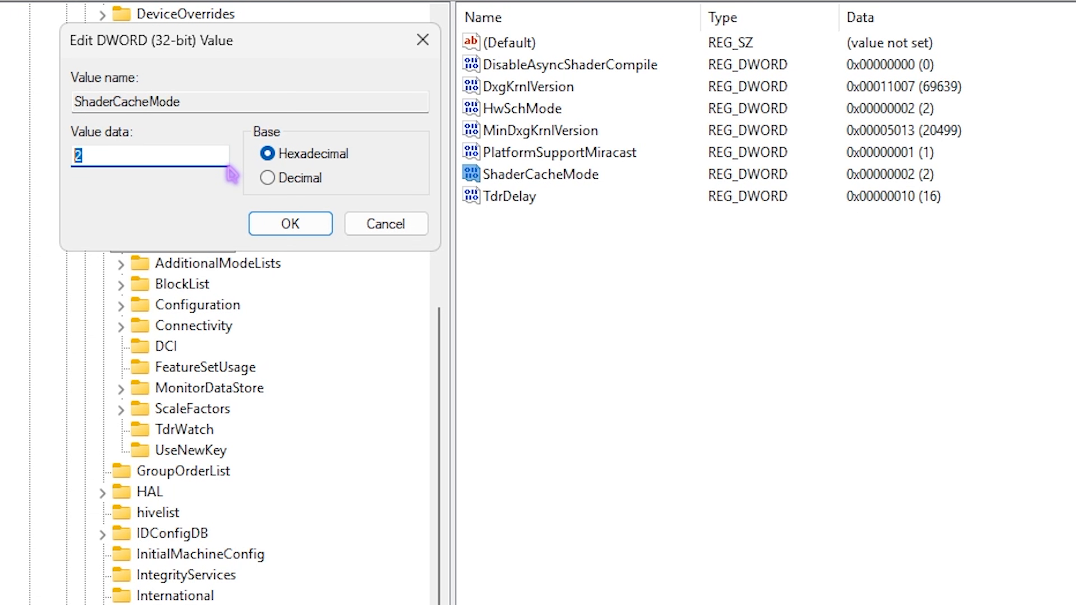
click(290, 224)
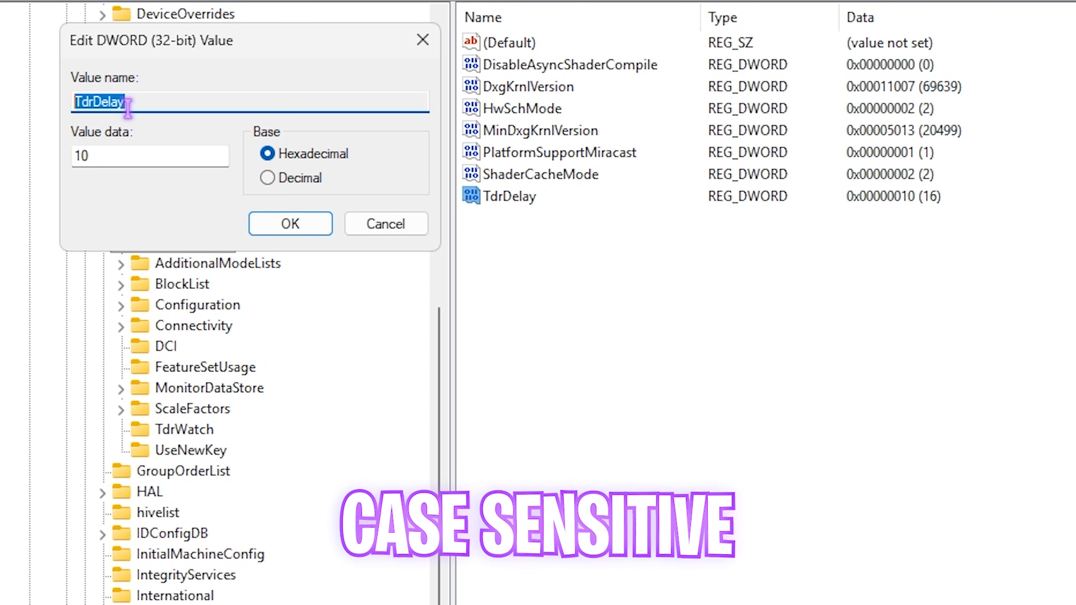
mouse_move(160, 165)
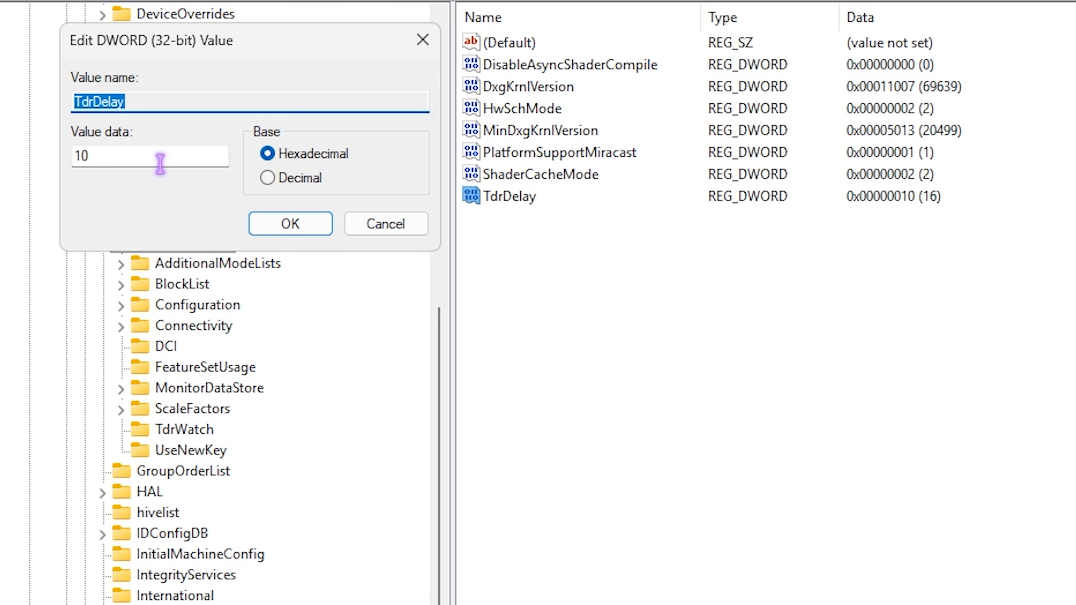
mouse_move(289, 224)
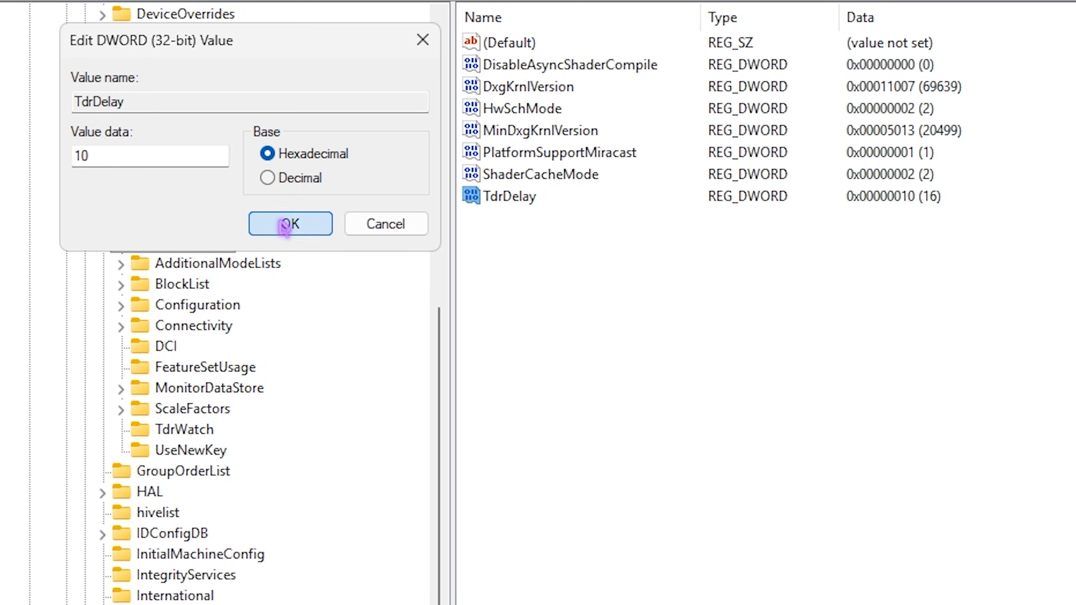
click(290, 224)
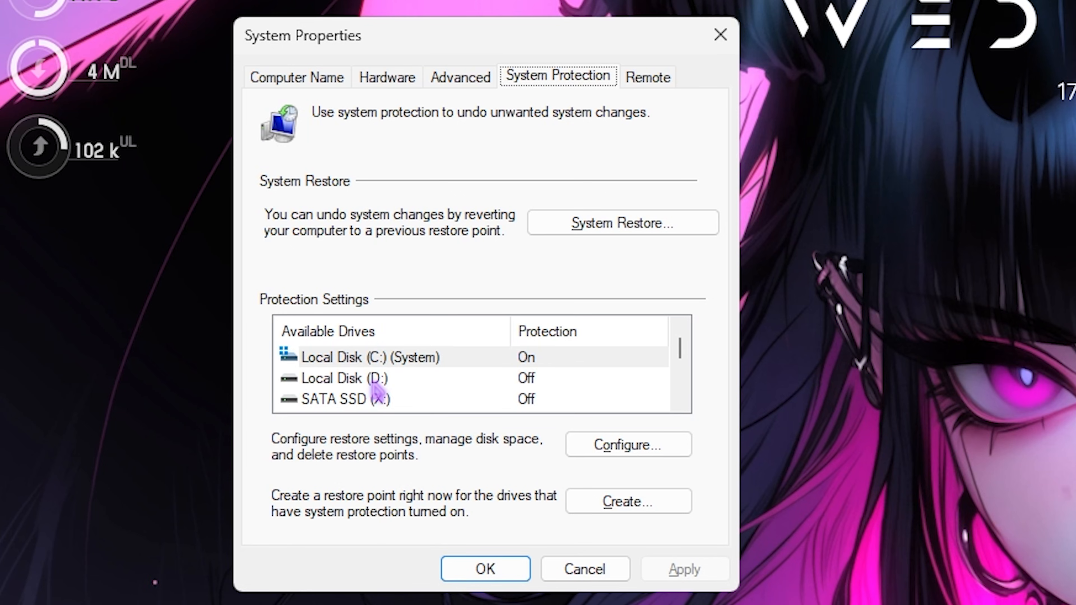
Step: Create a new system restore point and dismiss the success confirmation
click(625, 501)
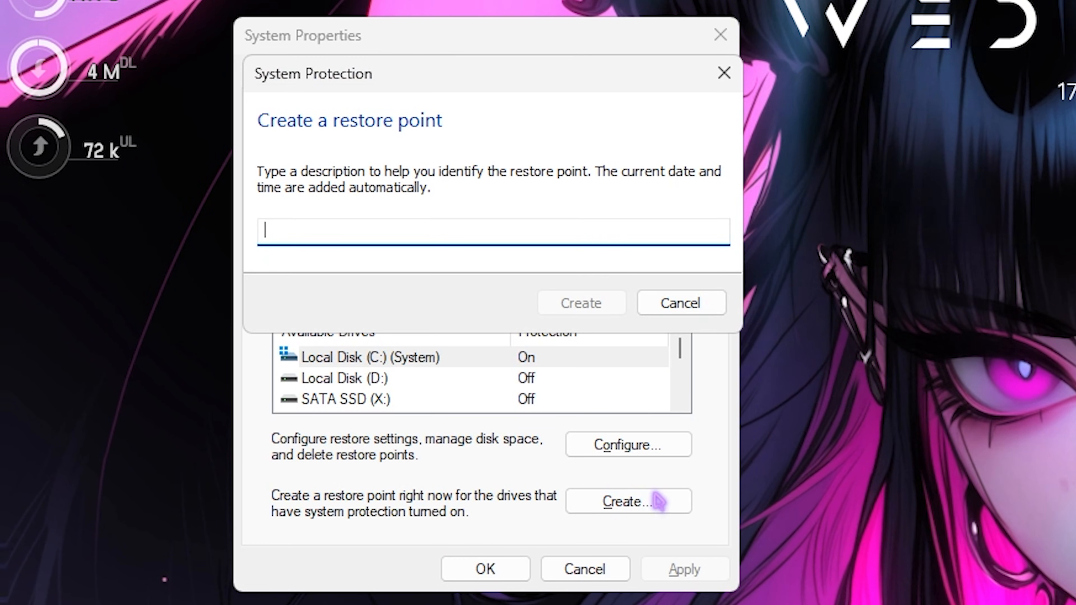
click(580, 303)
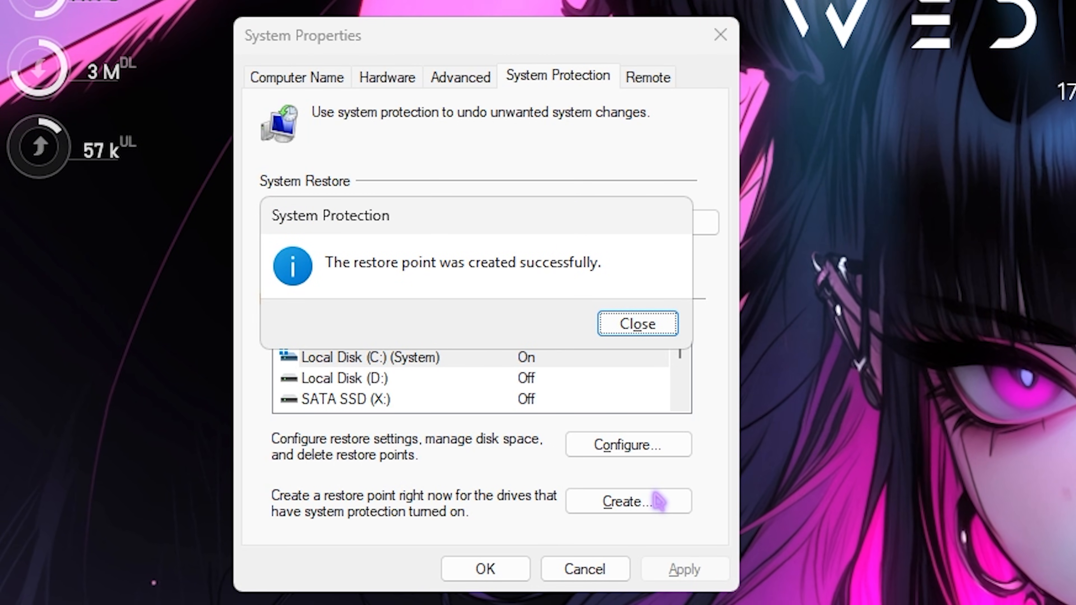
click(636, 323)
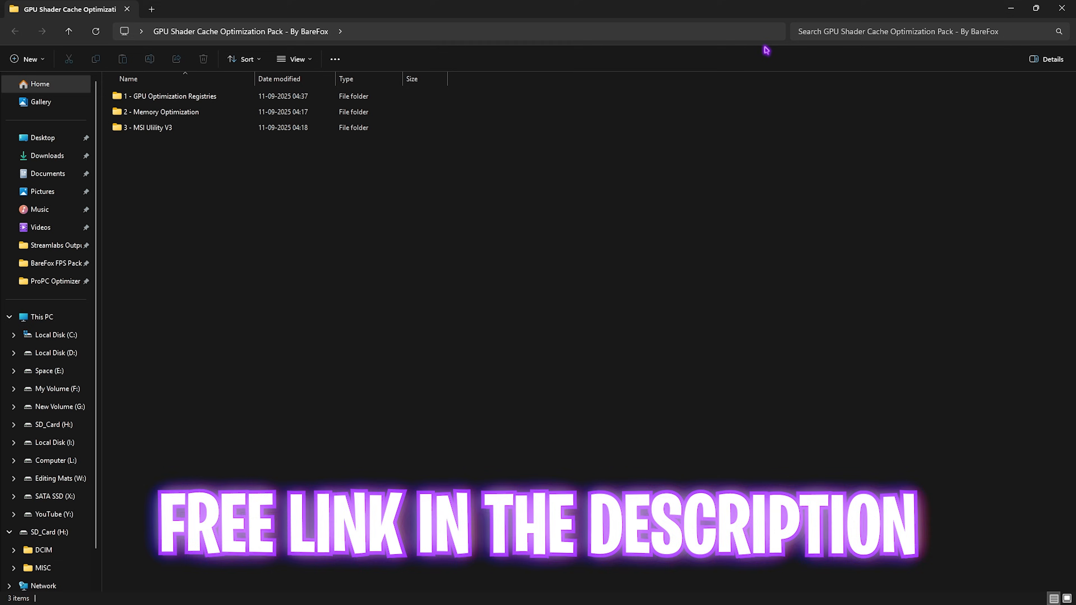
Step: Enter the 1 - GPU Optimization Registries folder from the pack's three-folder root
key(ctrl+a)
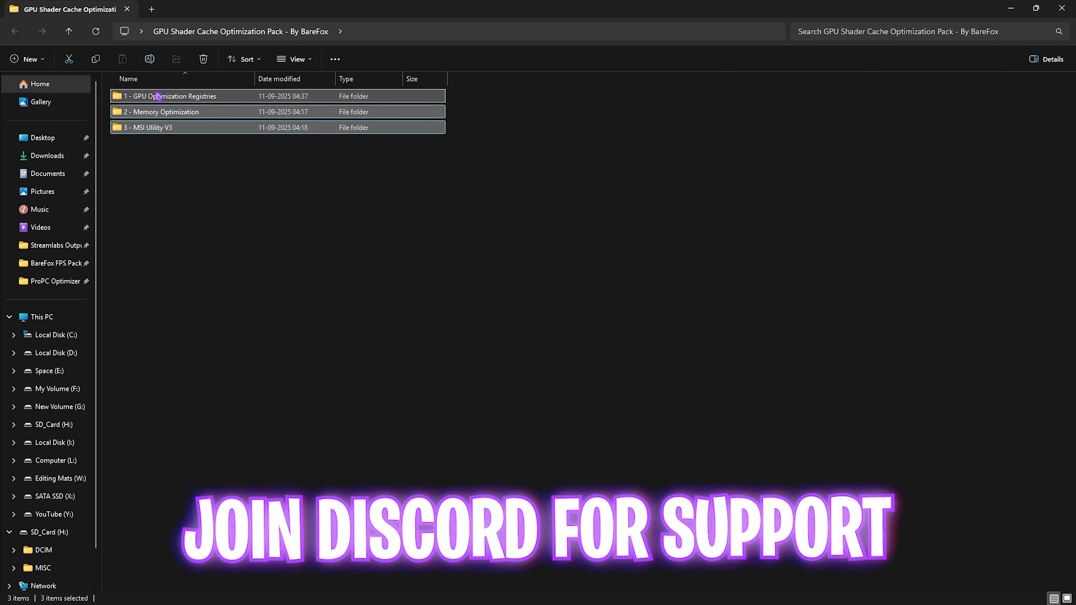
click(158, 178)
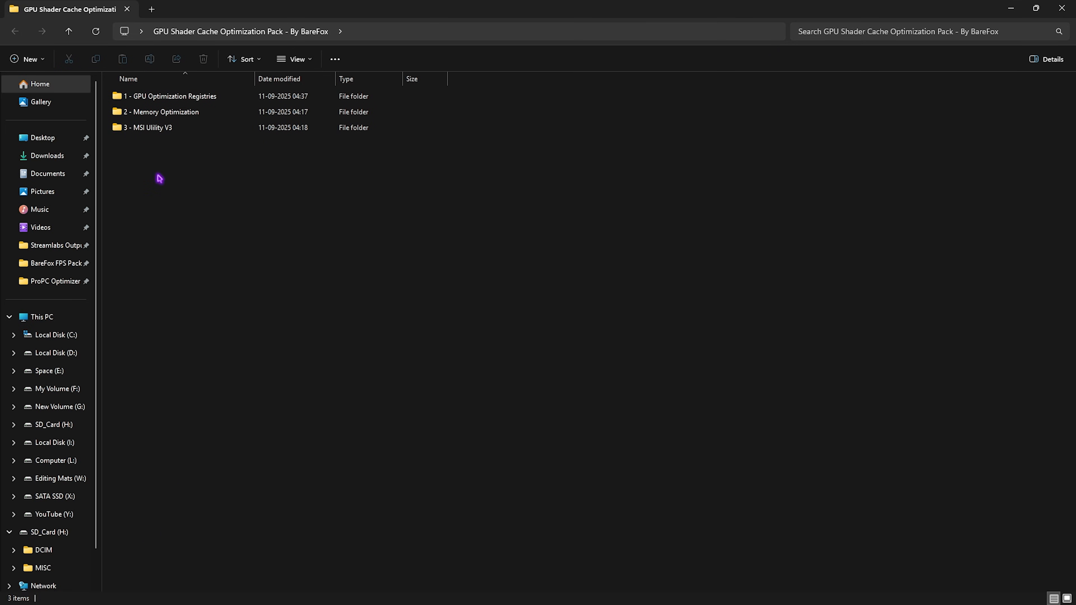
double_click(170, 96)
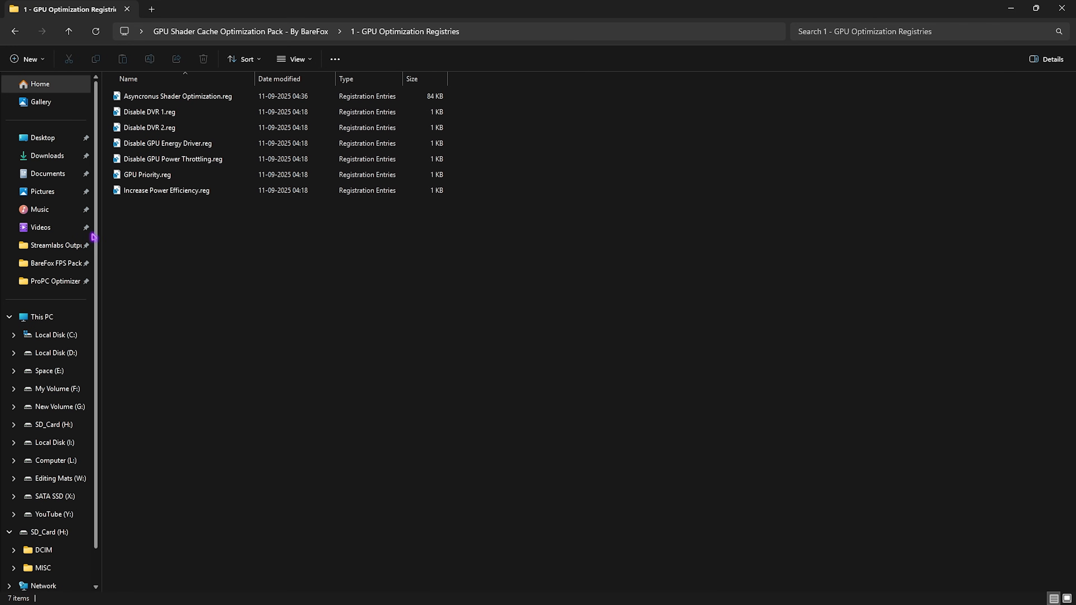
Step: Review the .reg tweaks (Asyncronus Shader, Disable DVR, Energy Driver, Power Throttling, GPU Priority) and return to the pack root
click(177, 96)
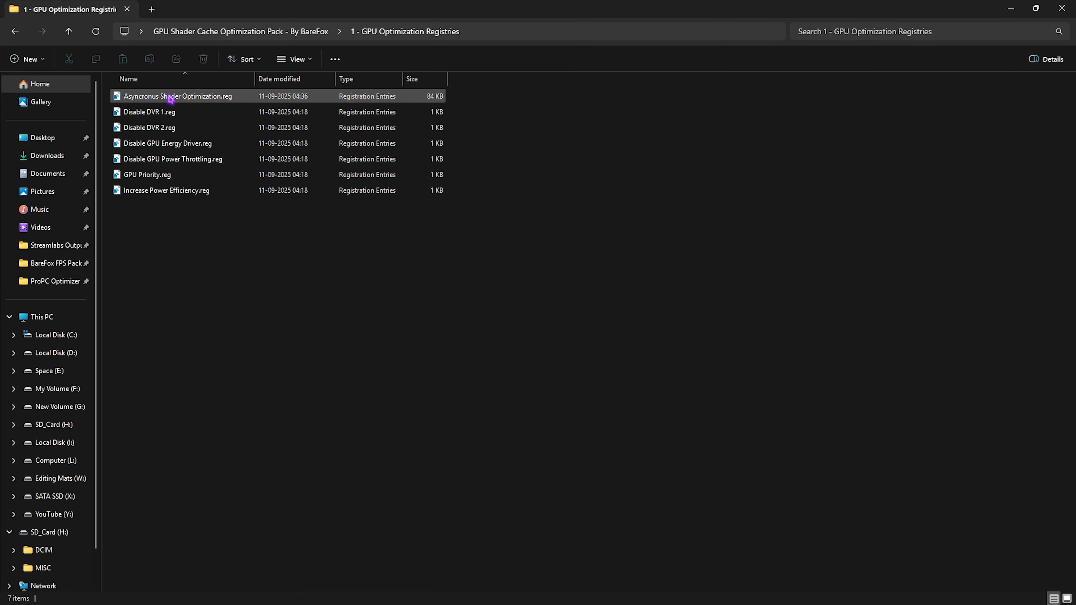
mouse_move(177, 96)
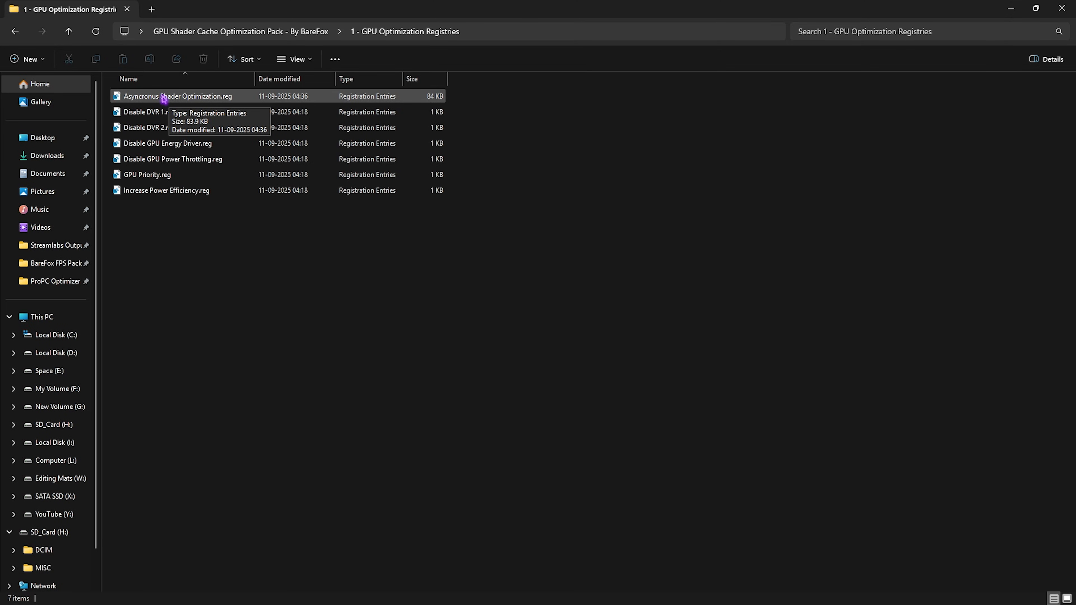
click(149, 112)
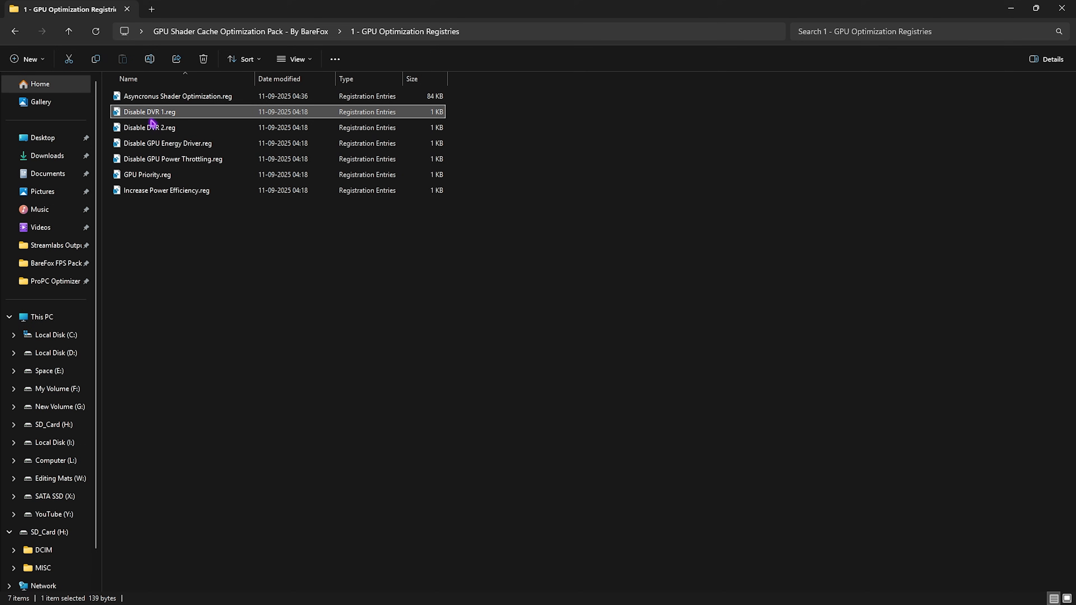
click(167, 143)
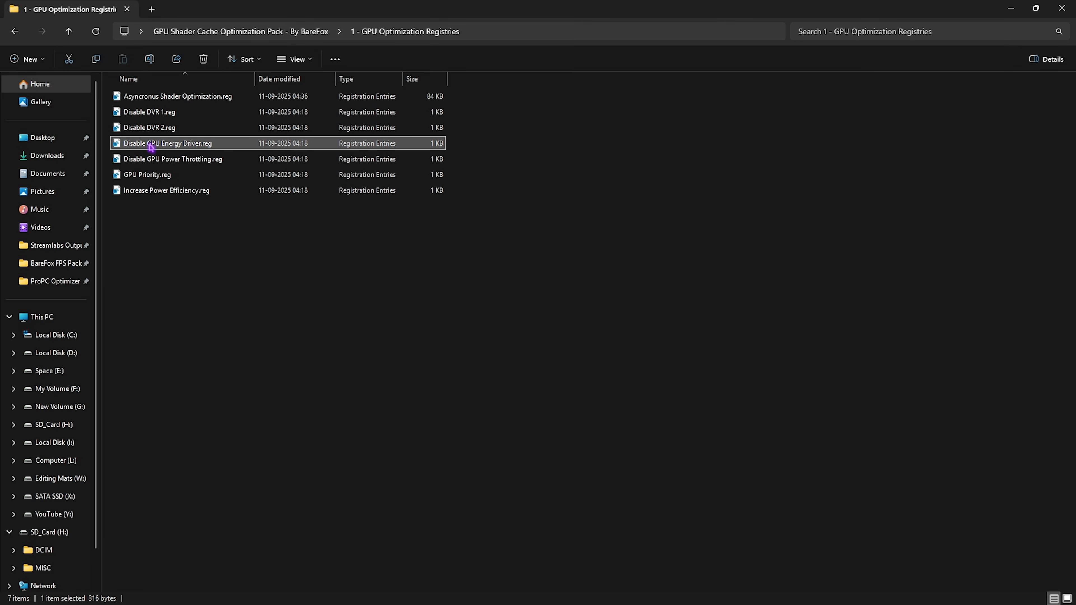
click(173, 158)
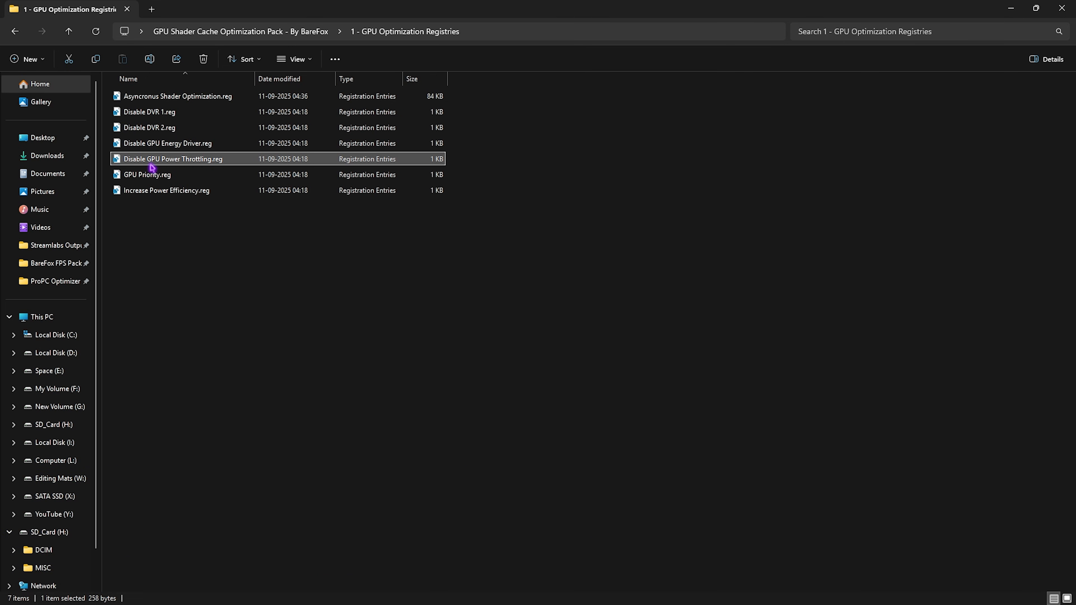
click(146, 175)
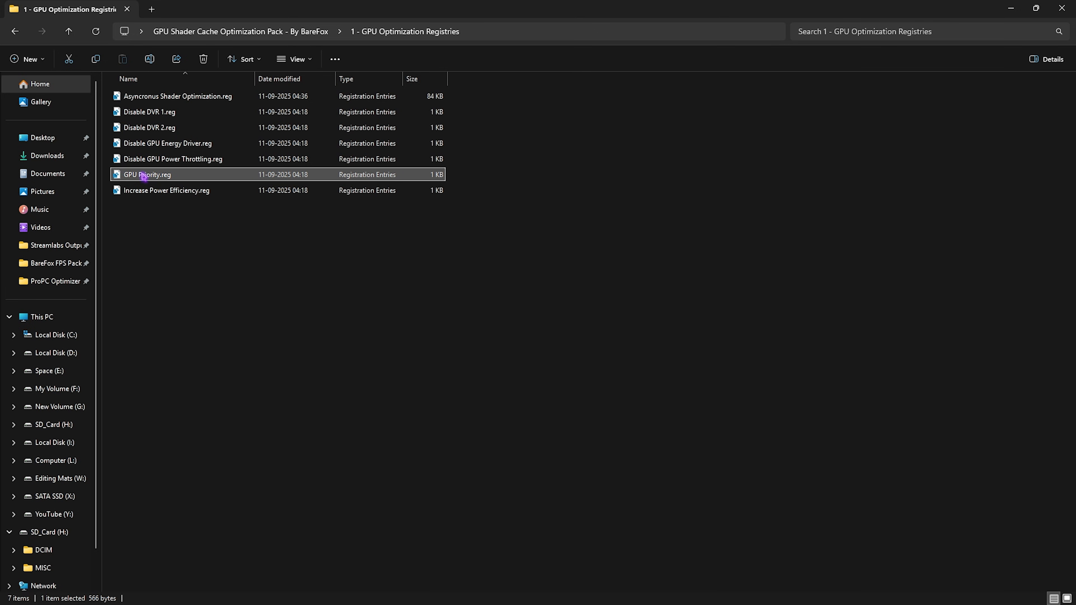
click(166, 190)
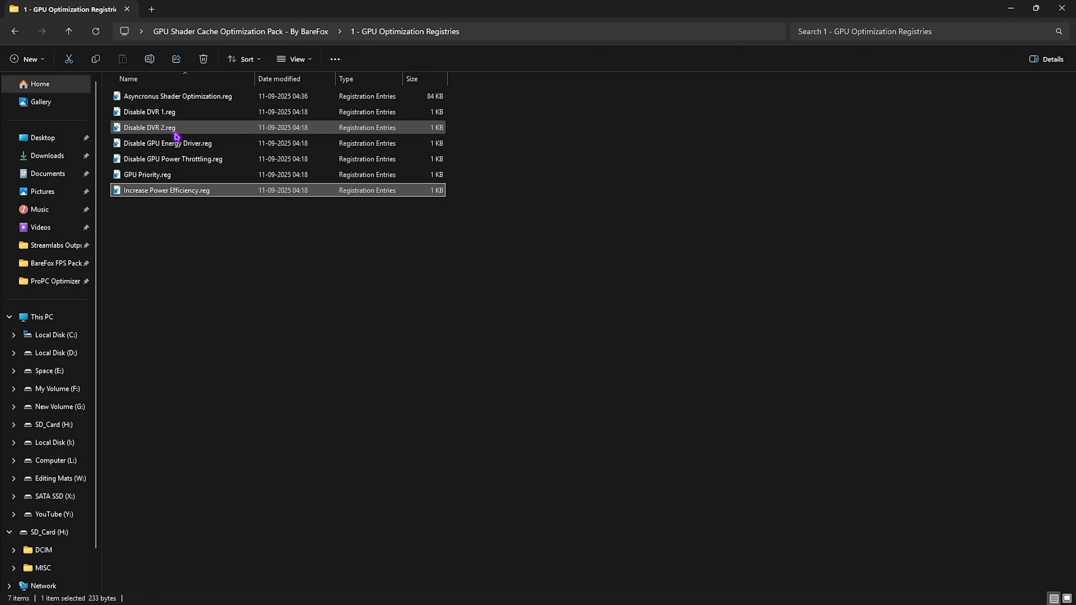
mouse_move(181, 208)
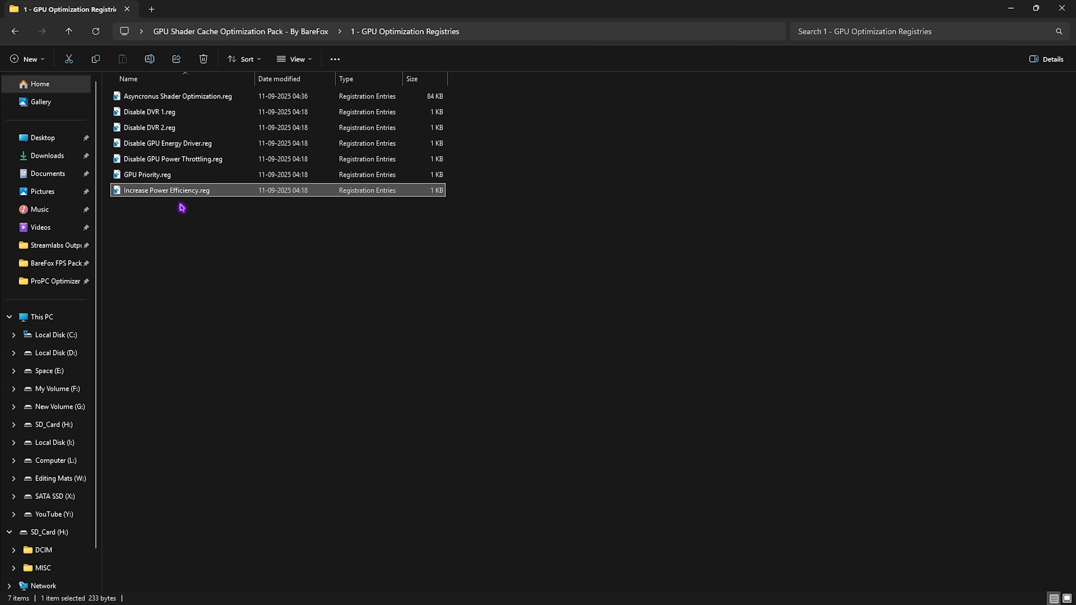
click(68, 31)
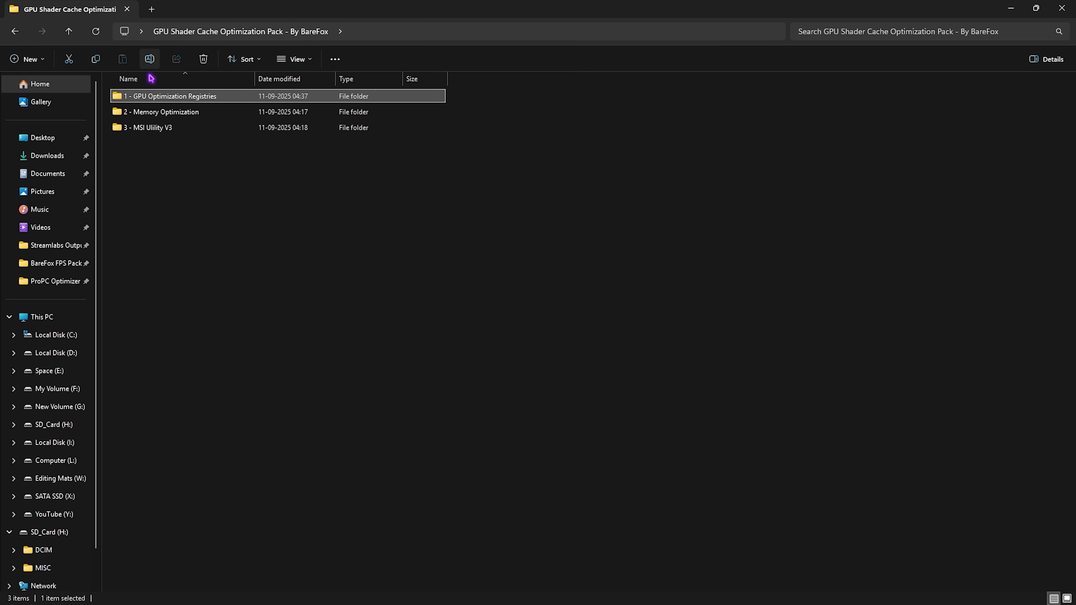
Step: Run Prefetch Cleaner.bat from 2 - Memory Optimization as administrator, then return to the pack root
double_click(162, 111)
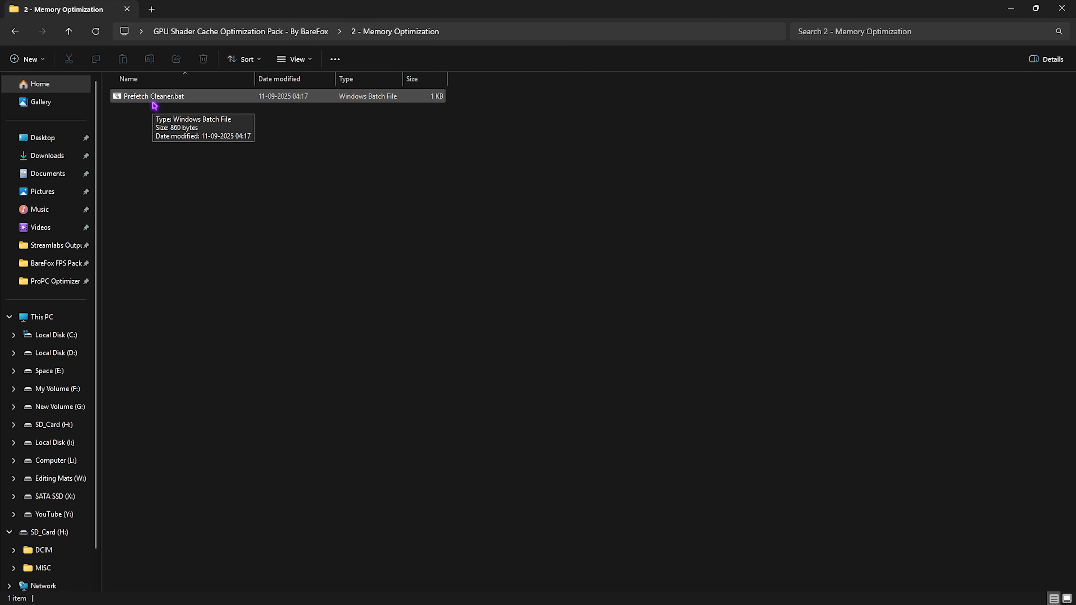
click(156, 96)
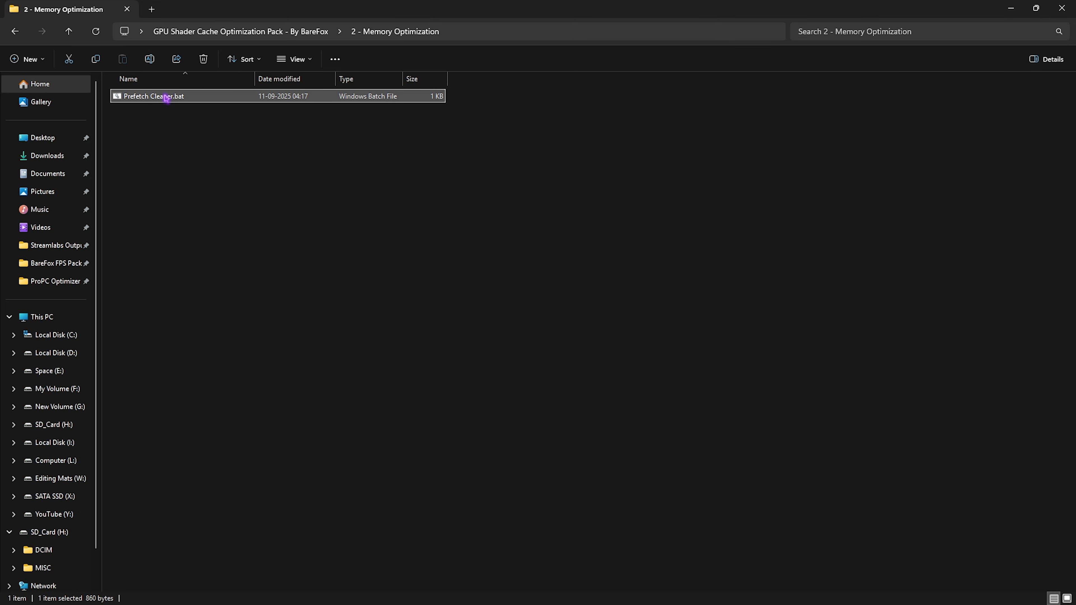
right_click(163, 95)
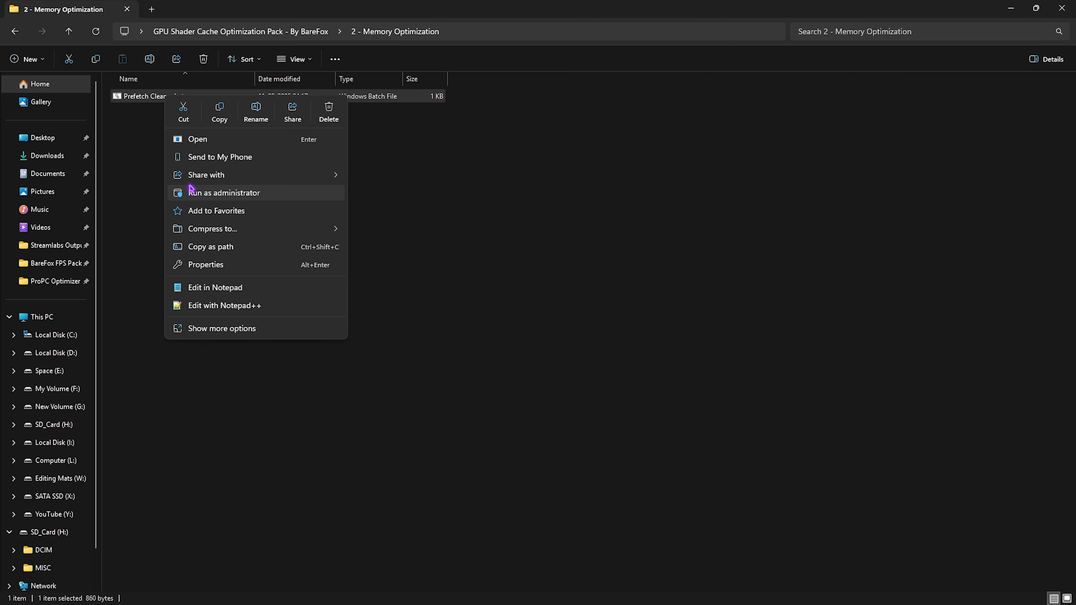
click(223, 193)
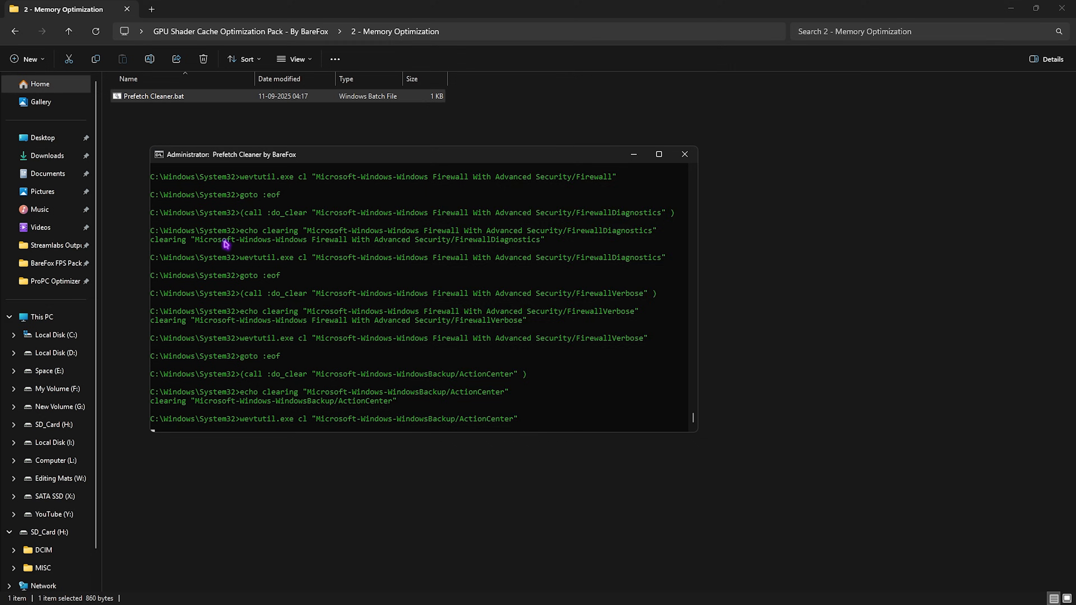
click(684, 154)
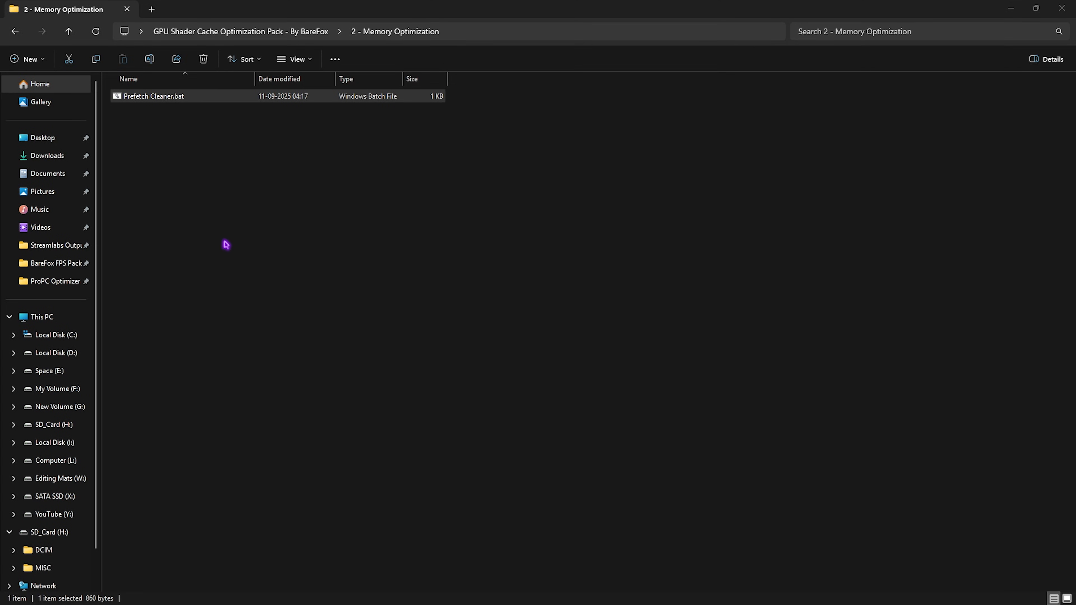
click(67, 31)
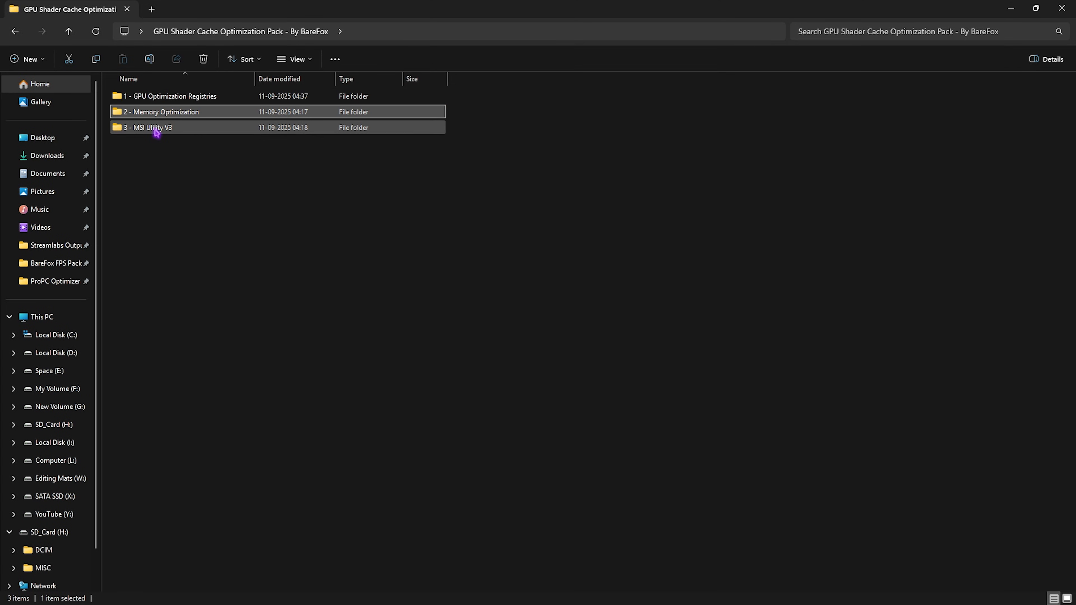
Step: Launch MSI_util_v3.exe as administrator and apply MSI mode with High priority for the RTX 2070 SUPER
double_click(149, 127)
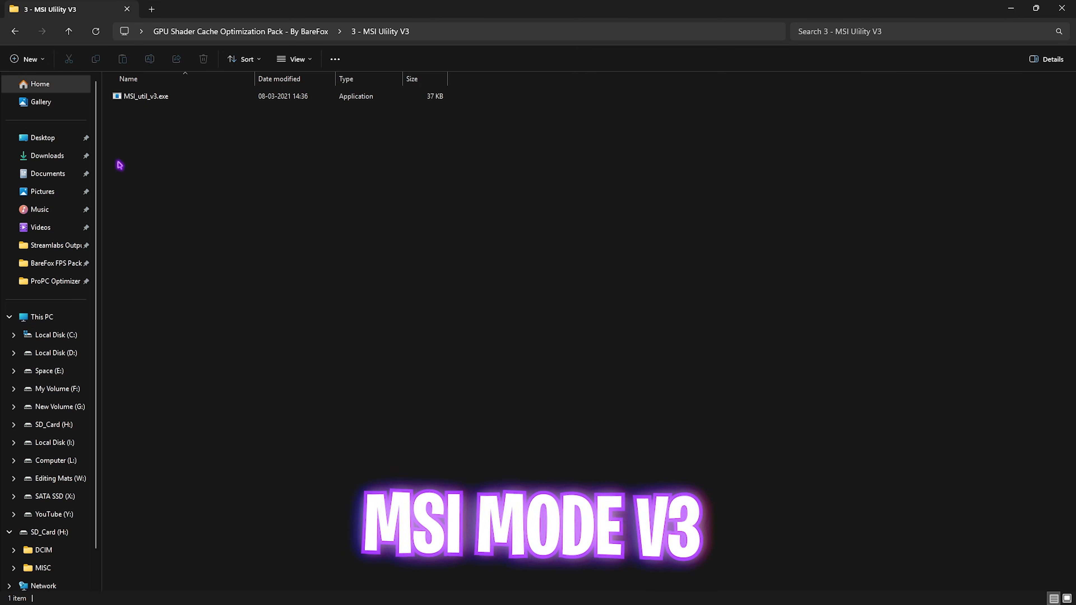
right_click(144, 96)
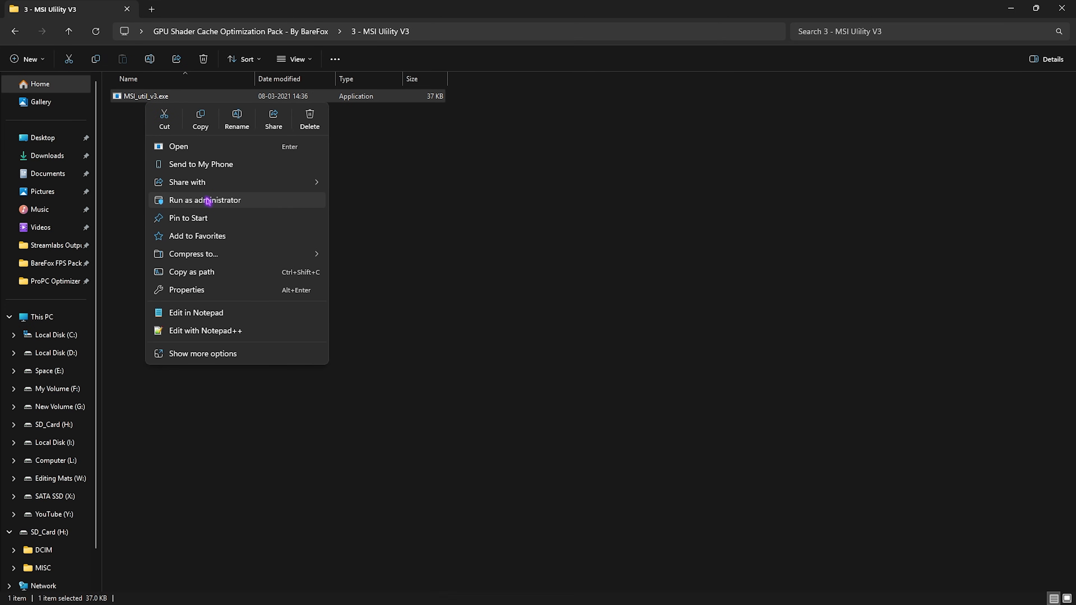
click(203, 199)
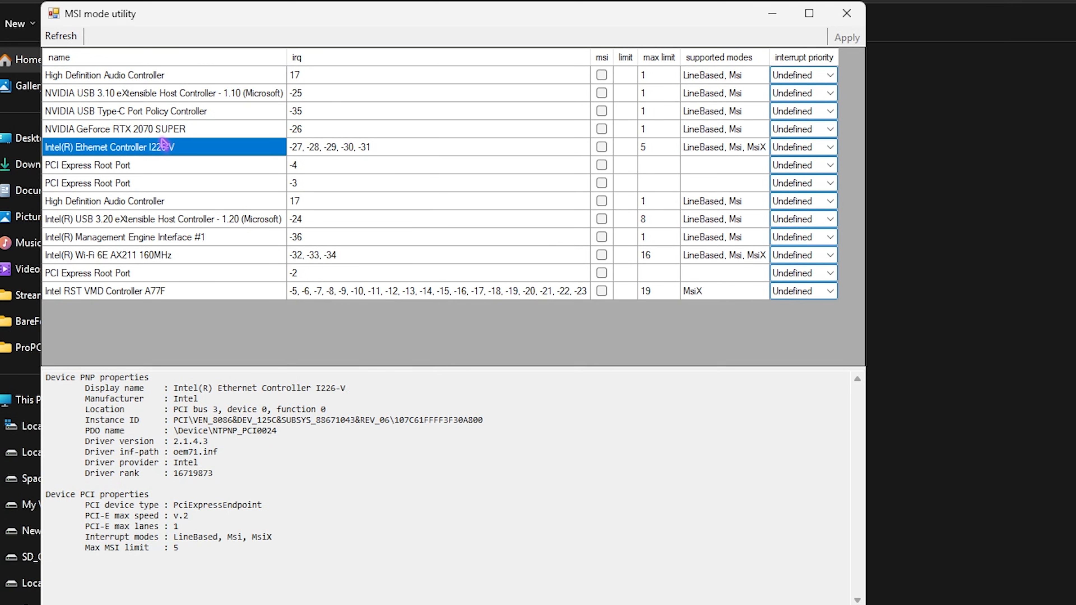
click(137, 129)
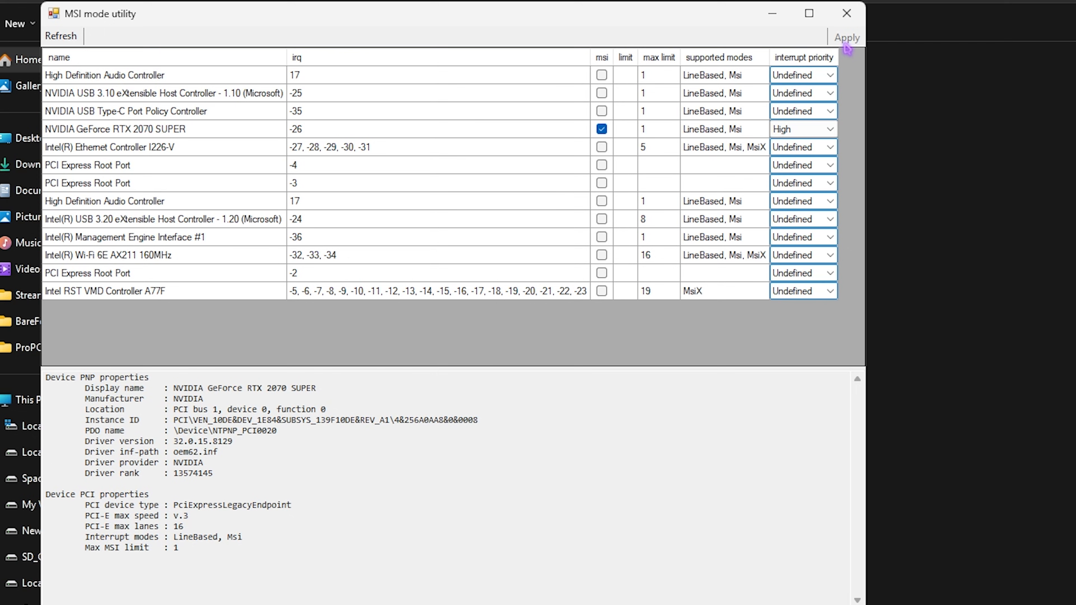
click(846, 13)
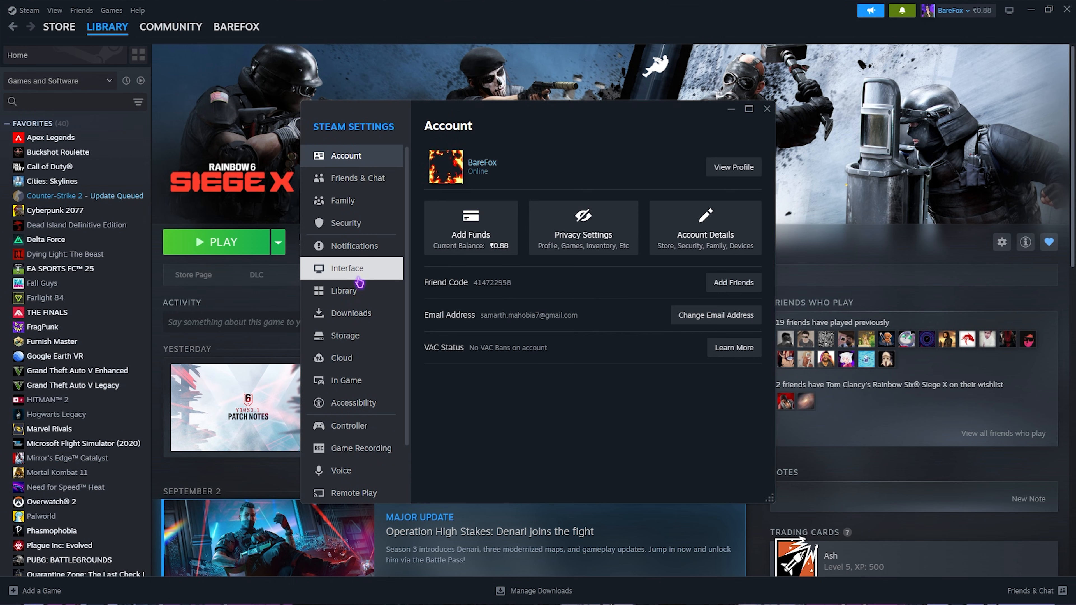
Step: In Steam Downloads settings, enable Shader Pre-Caching and cancel the Clear Download Cache prompt
click(351, 312)
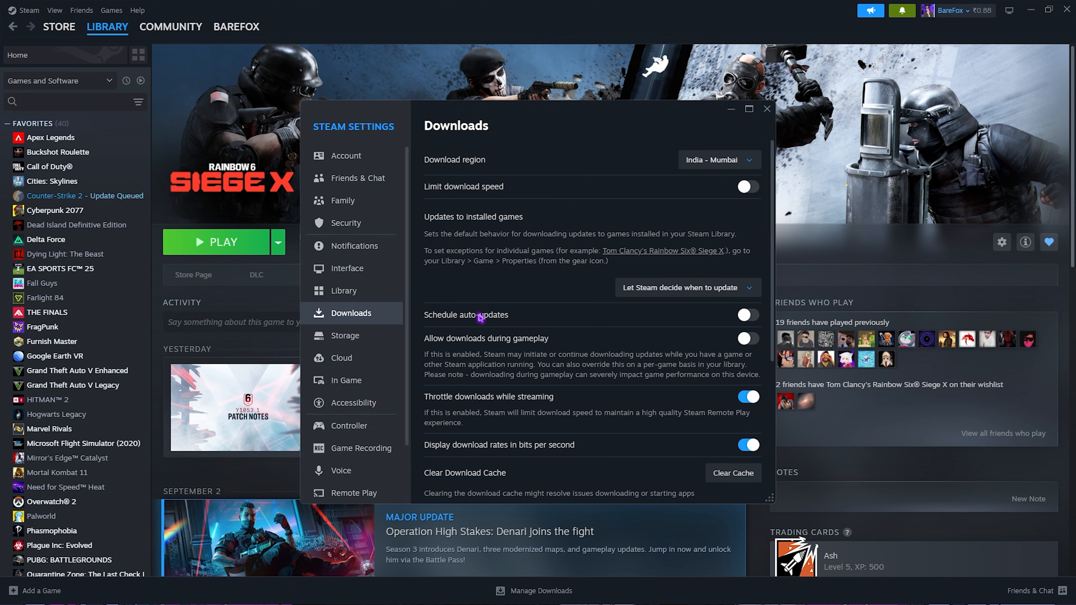
scroll(down, 3)
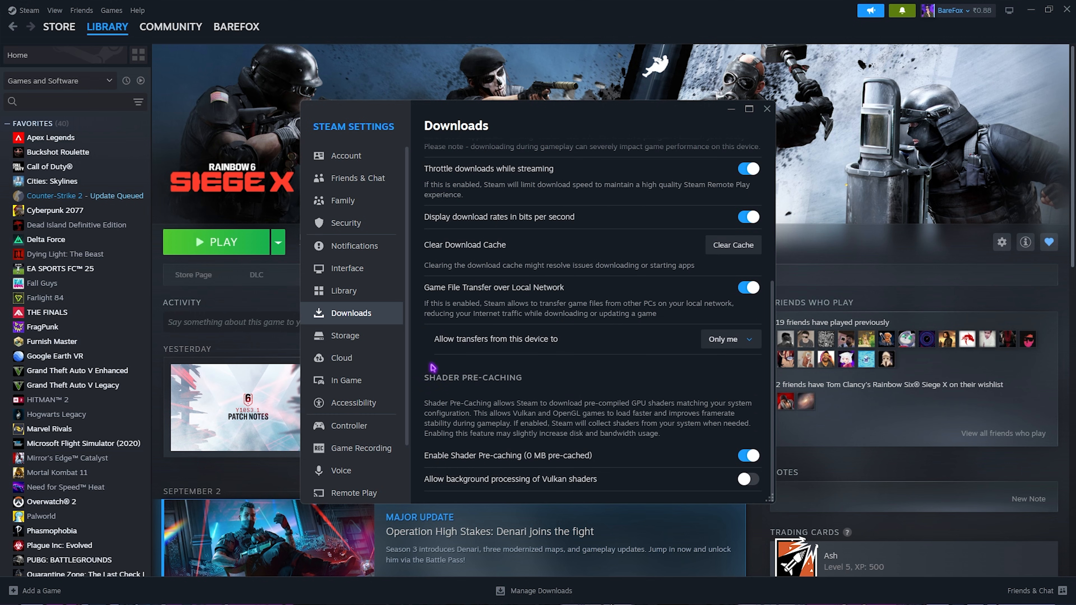
mouse_move(450, 464)
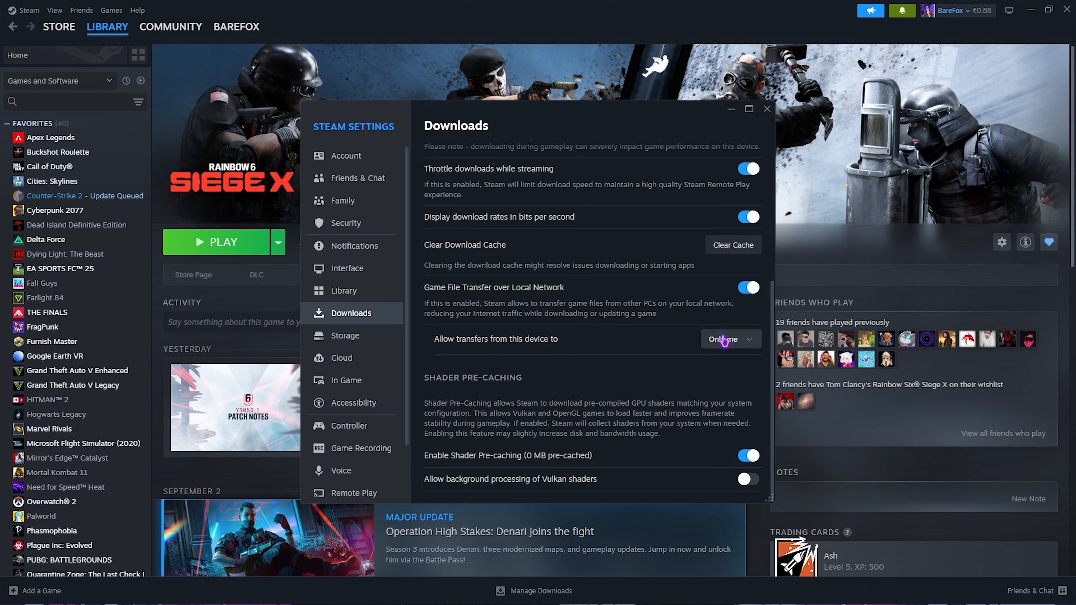
click(732, 245)
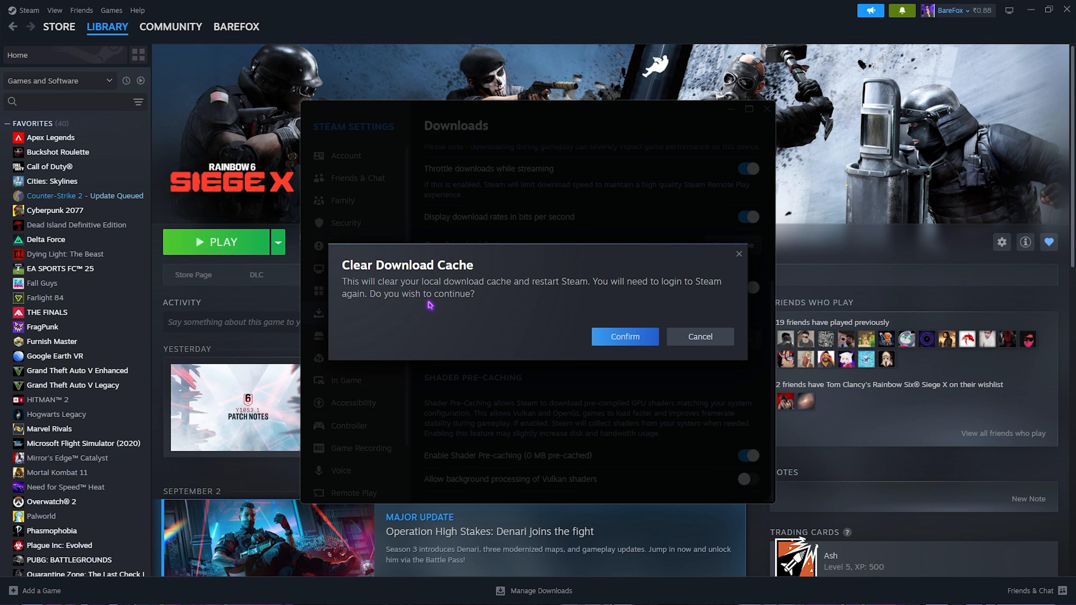
mouse_move(700, 337)
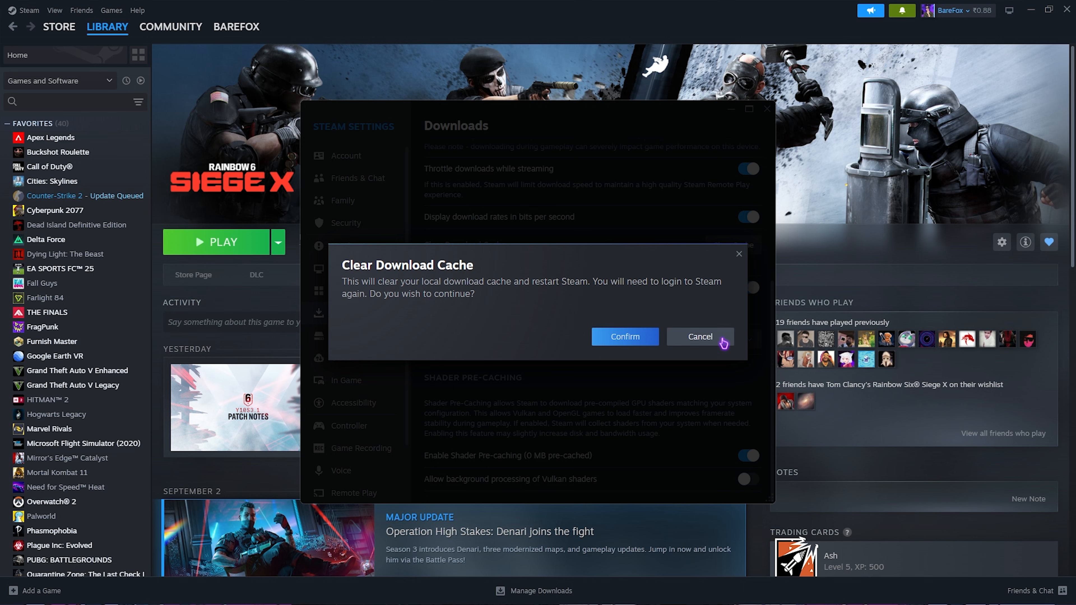
click(699, 336)
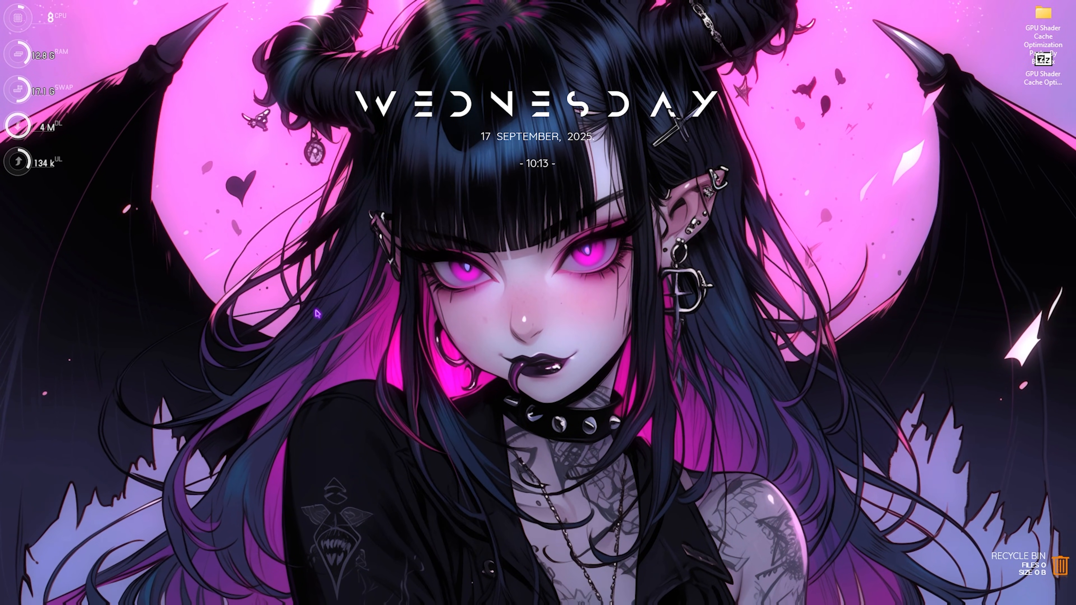
Step: Launch Command Prompt as administrator from the Start search for cmd
click(376, 592)
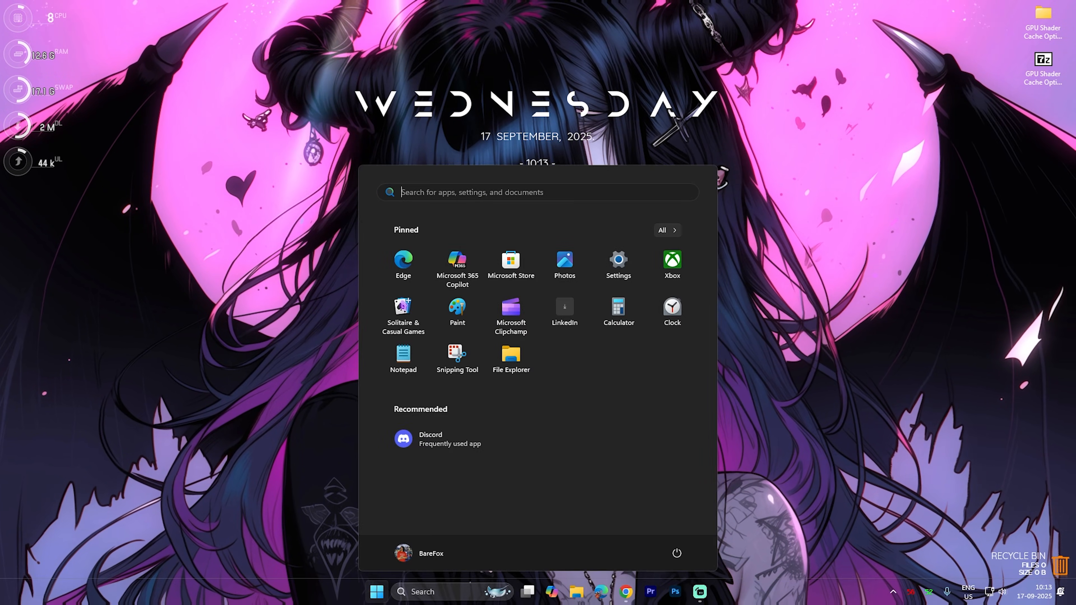
text(cmd)
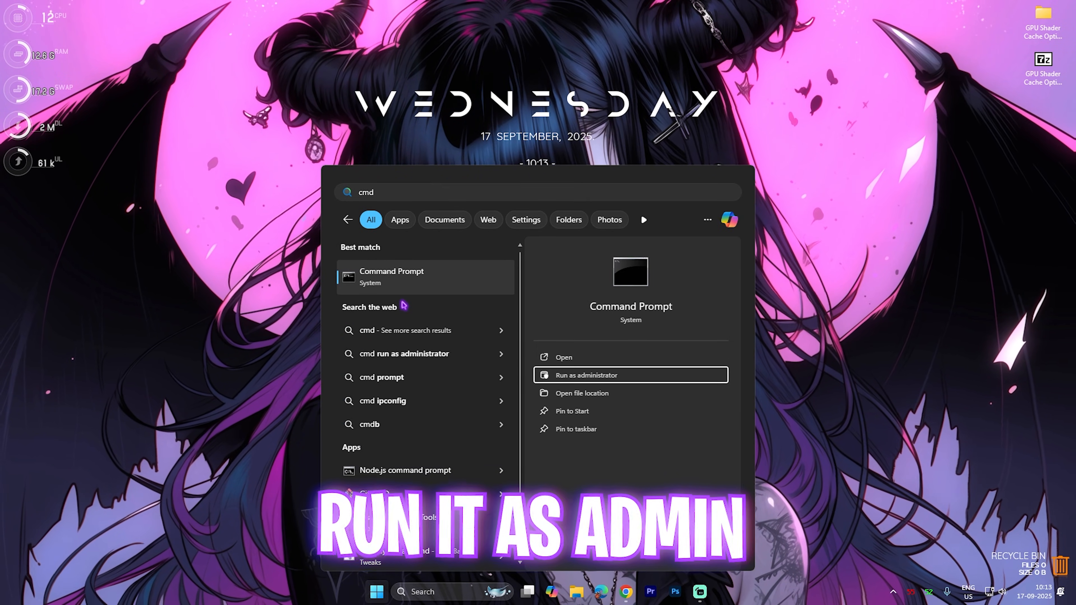
click(587, 375)
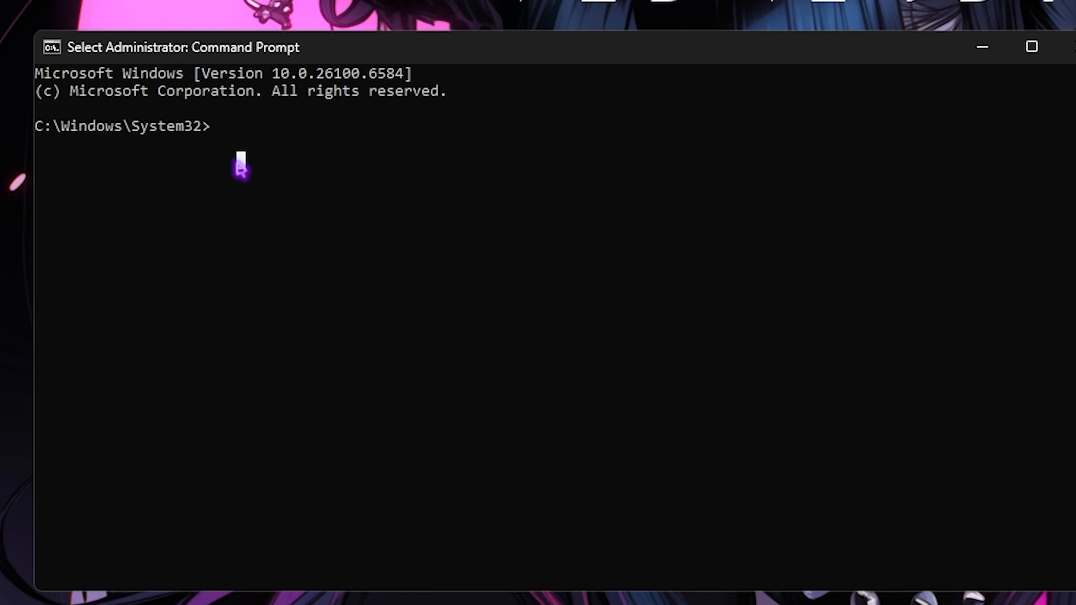
Step: Run sfc /scannow and DISM.exe /Online /Cleanup-Image /RestoreHealth in the admin Command Prompt
text(sfc /scannow)
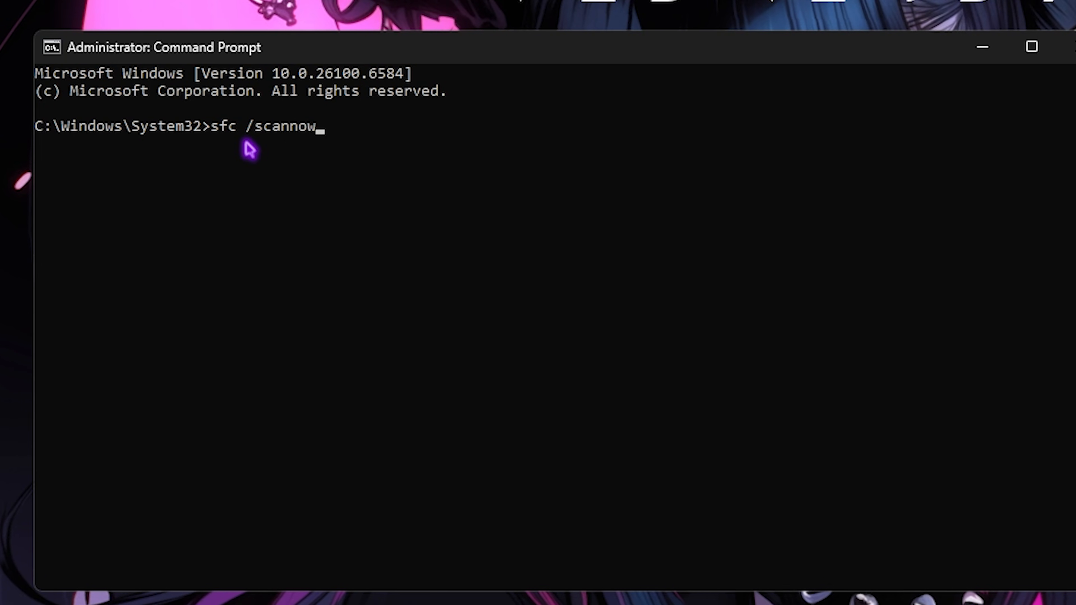
text(DISM.exe /Online /Cleanup-Image /RestoreHealth)
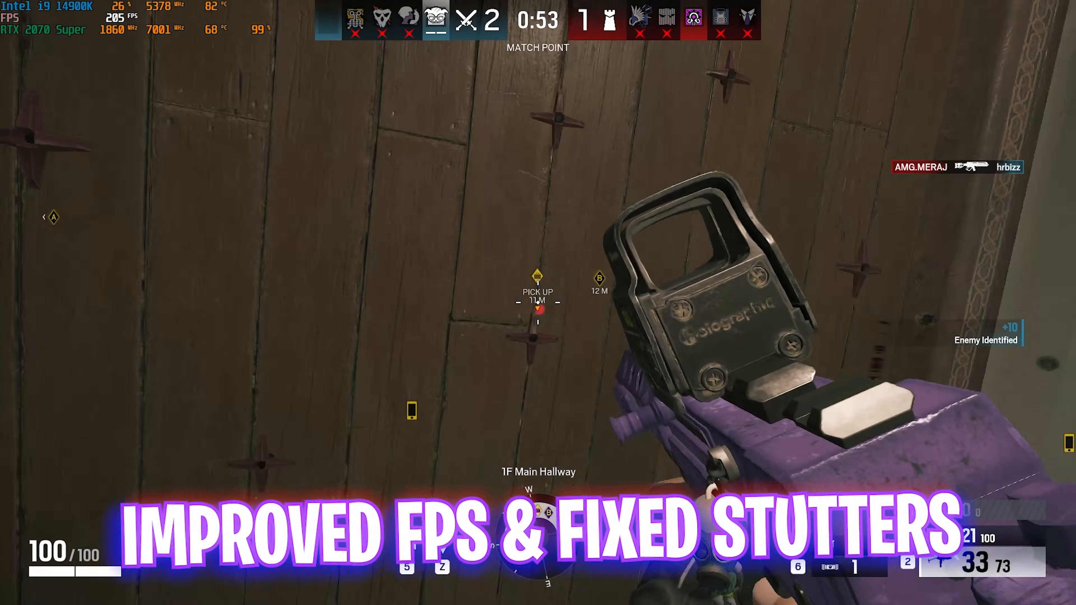
mouse_move(538, 303)
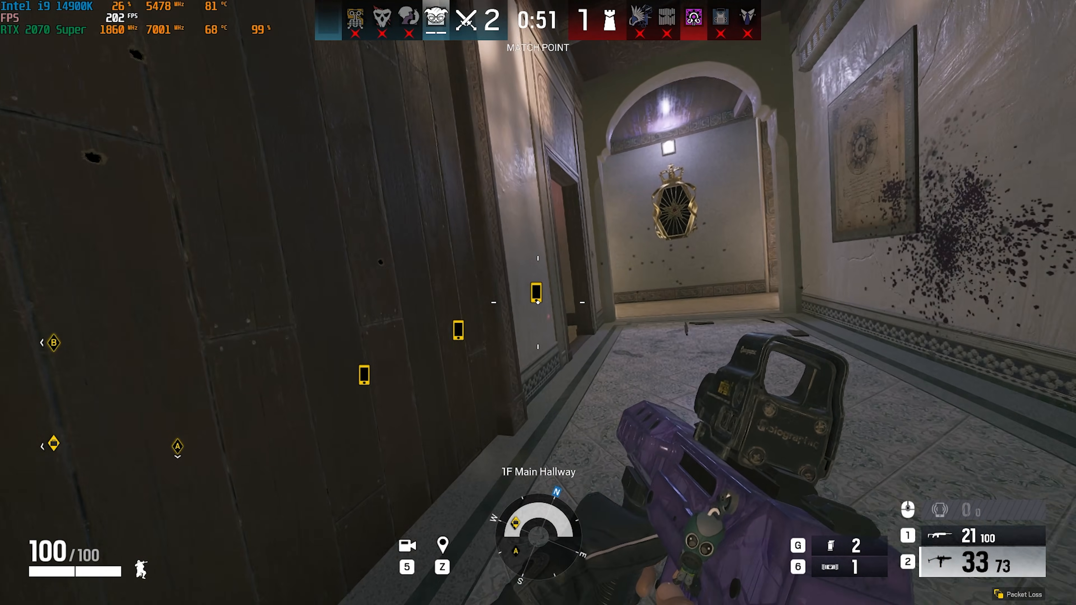